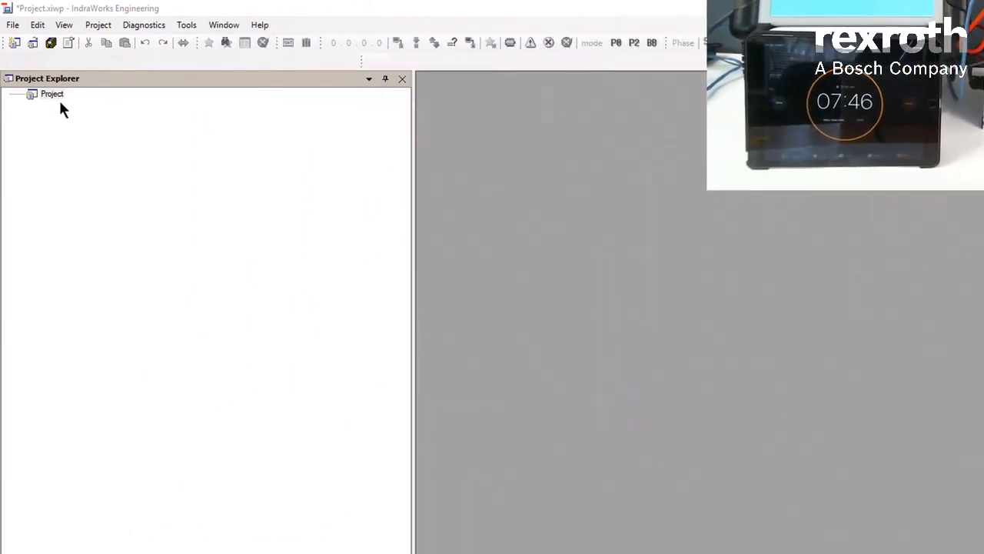
# Insert an IndraMotion MLC XM2 controller from the GAT compact sample with default function packages
pyautogui.rightClick(52, 94)
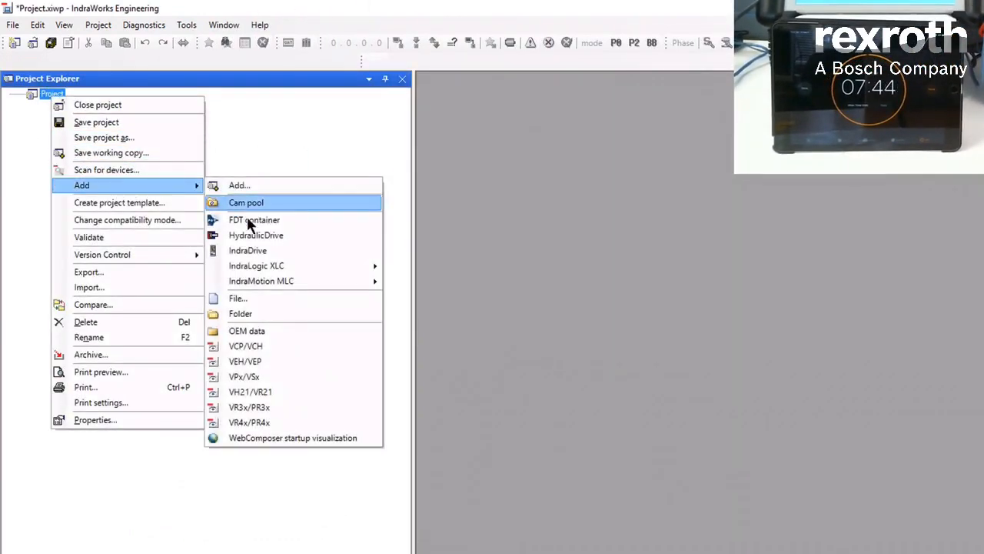
pyautogui.click(261, 281)
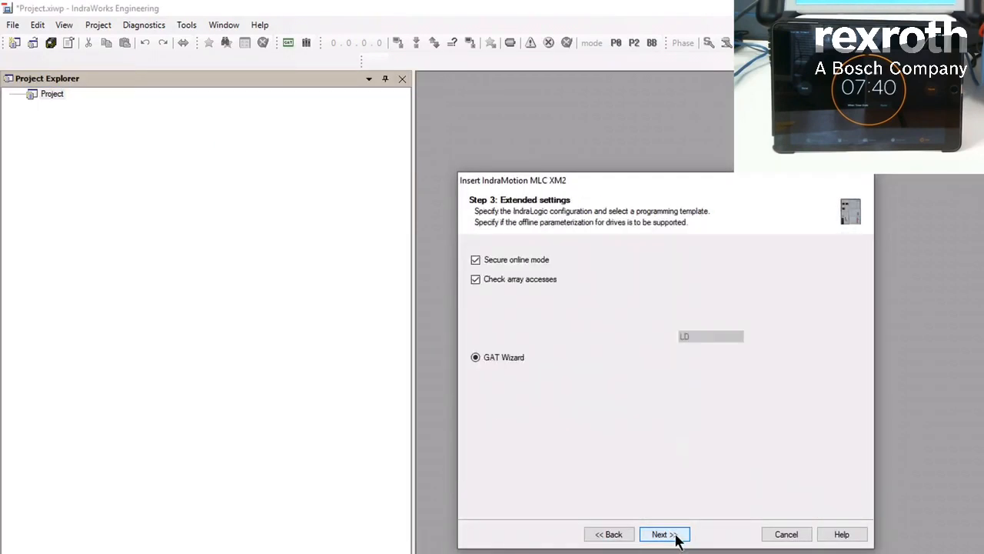
pyautogui.click(670, 533)
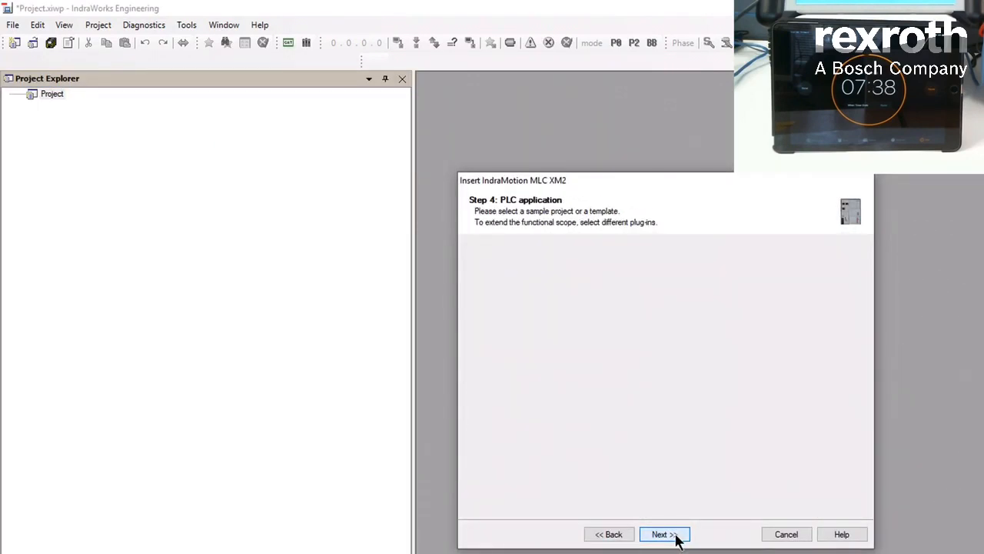
pyautogui.click(669, 533)
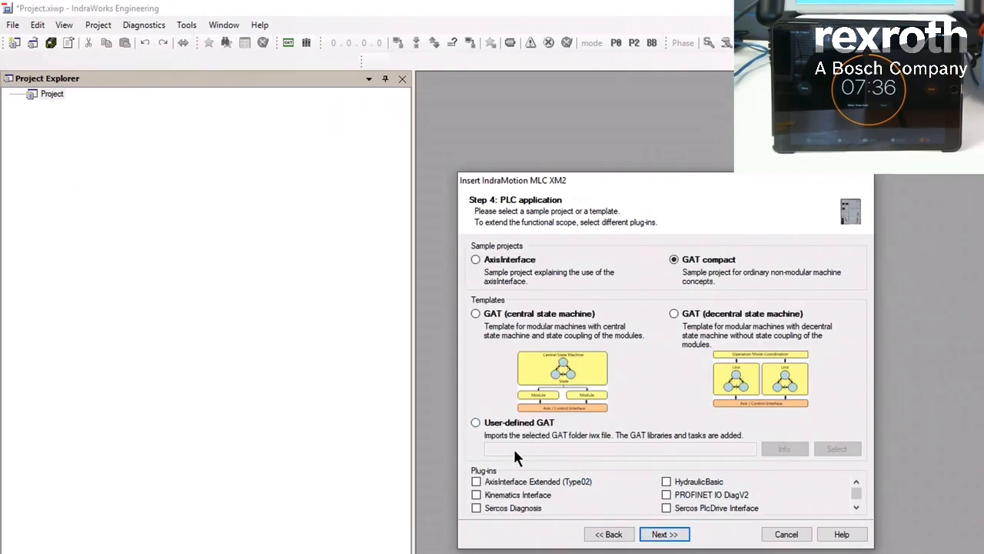
pyautogui.click(666, 534)
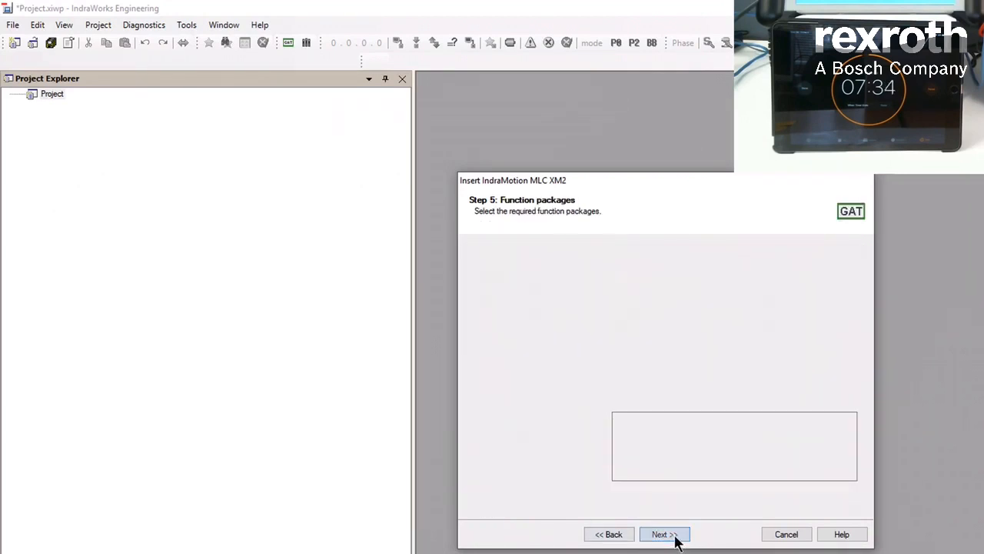
pyautogui.click(667, 533)
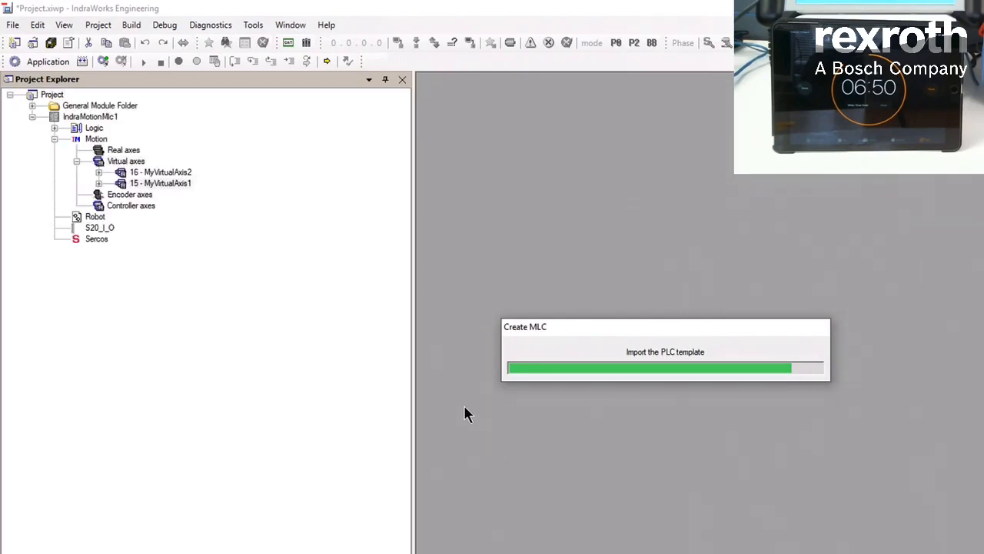
pyautogui.moveTo(305, 360)
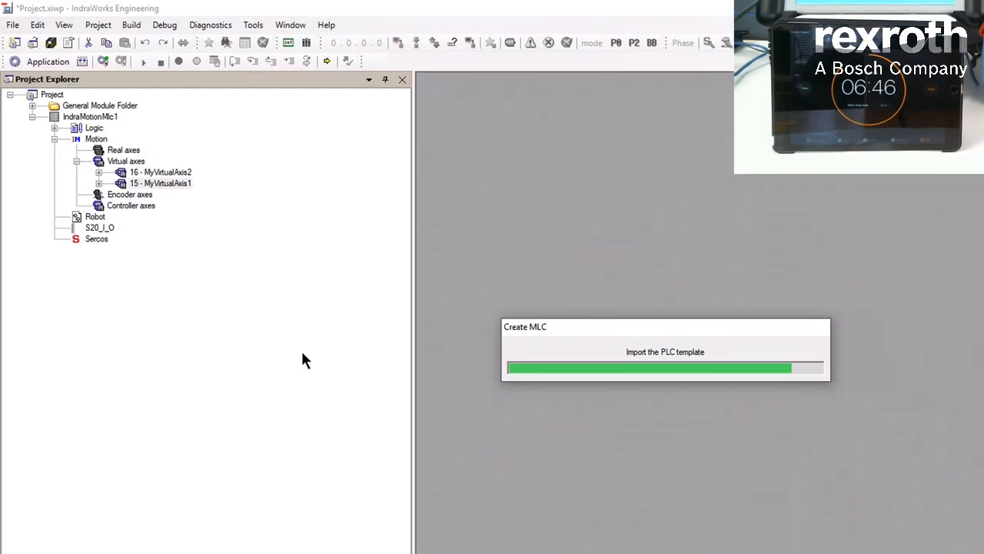
pyautogui.moveTo(295, 366)
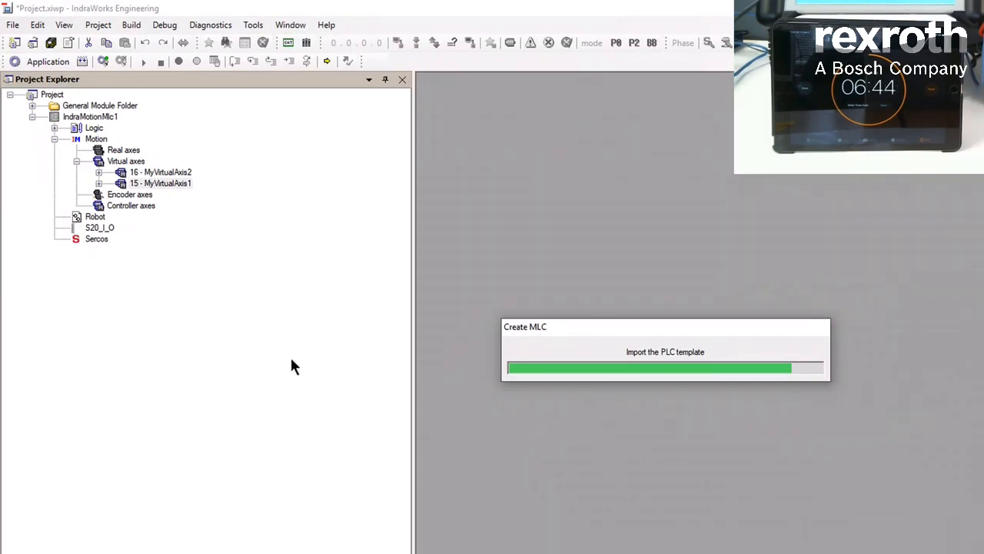
pyautogui.moveTo(295, 356)
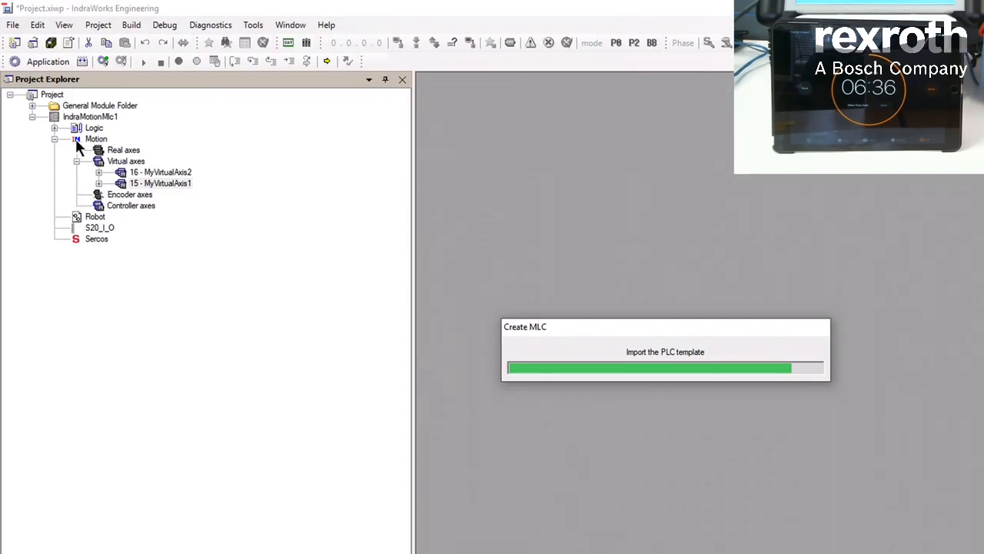
pyautogui.moveTo(126, 269)
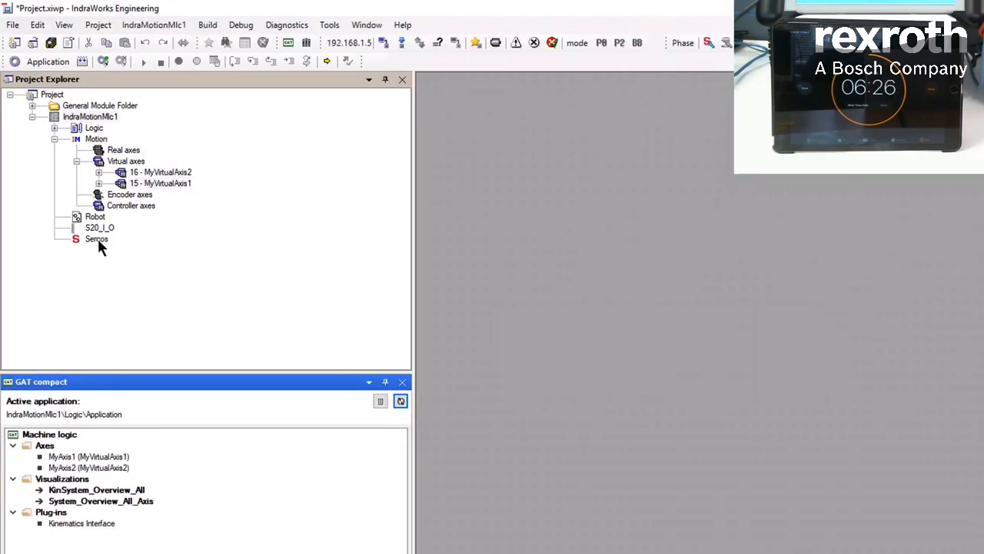
# Scan the Sercos bus, correct Drive2's address, and add Drive1–Drive3 as real axes
pyautogui.rightClick(96, 238)
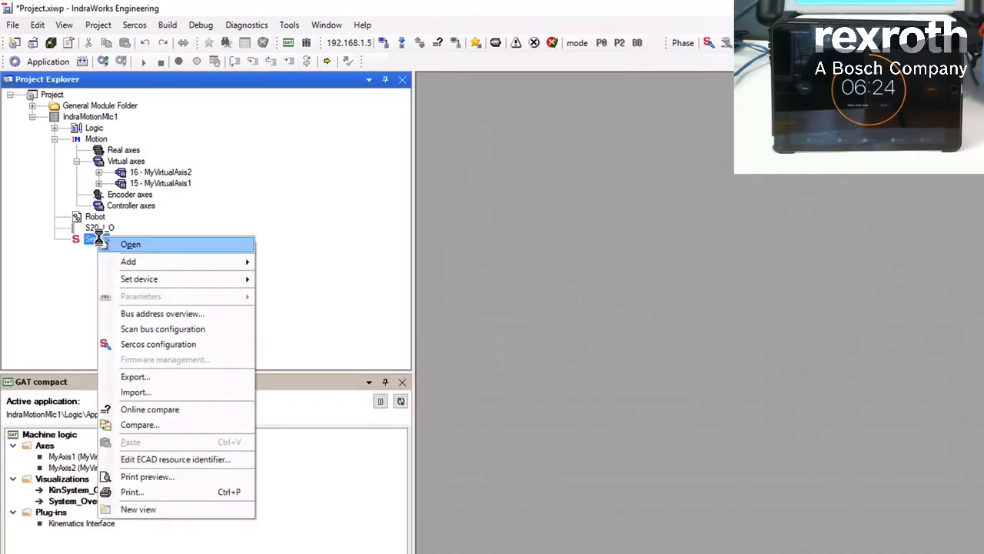
pyautogui.click(163, 328)
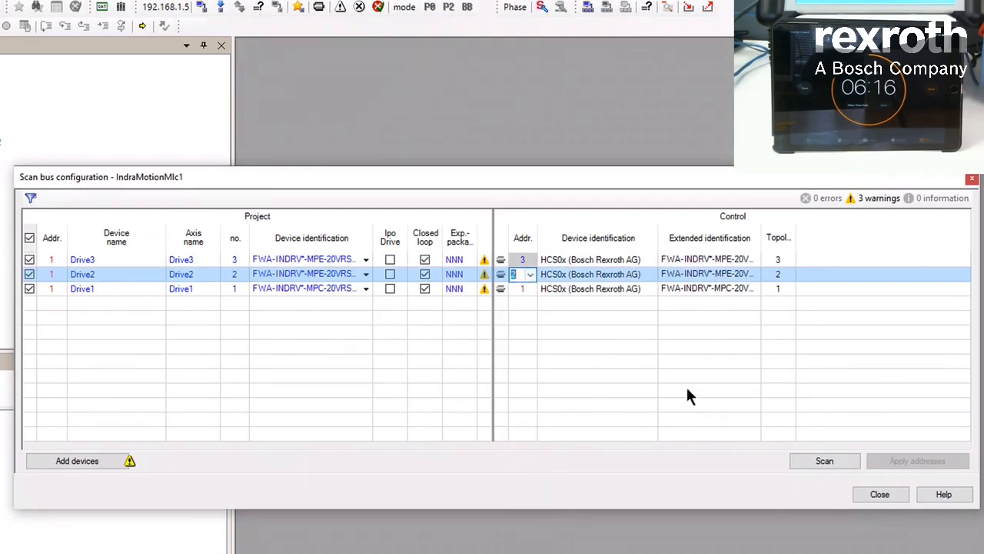
pyautogui.click(520, 288)
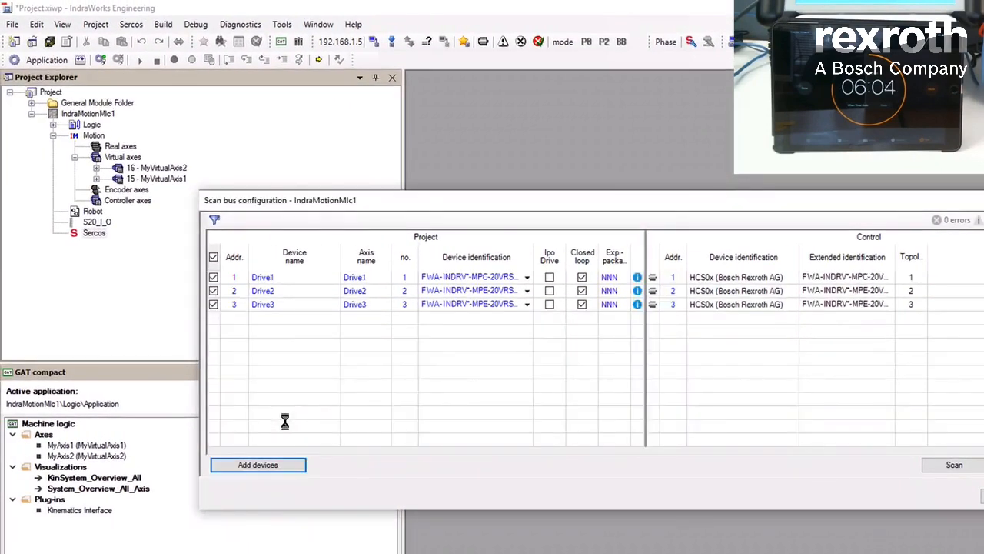
pyautogui.click(257, 465)
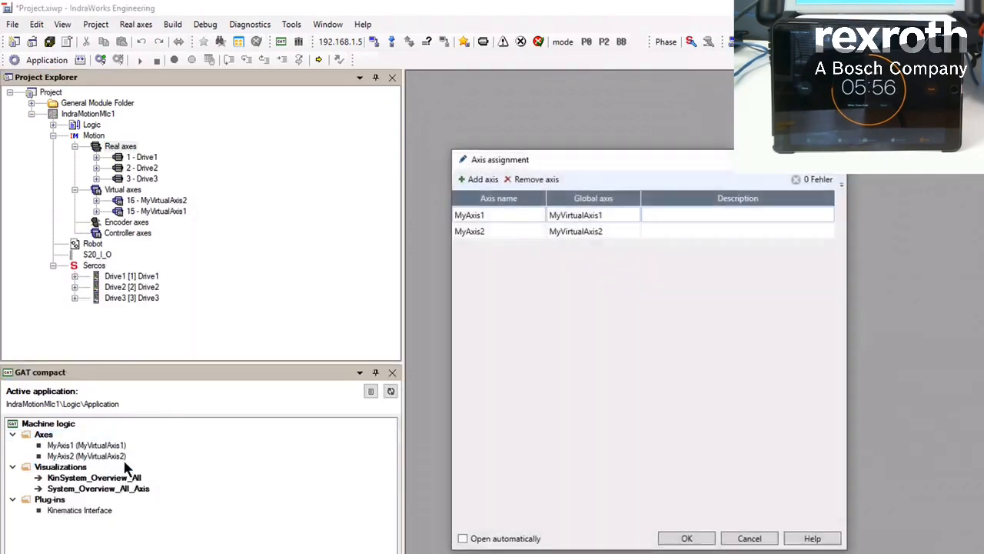
# Add a real drive to the GAT compact axis assignment and confirm it
pyautogui.click(480, 179)
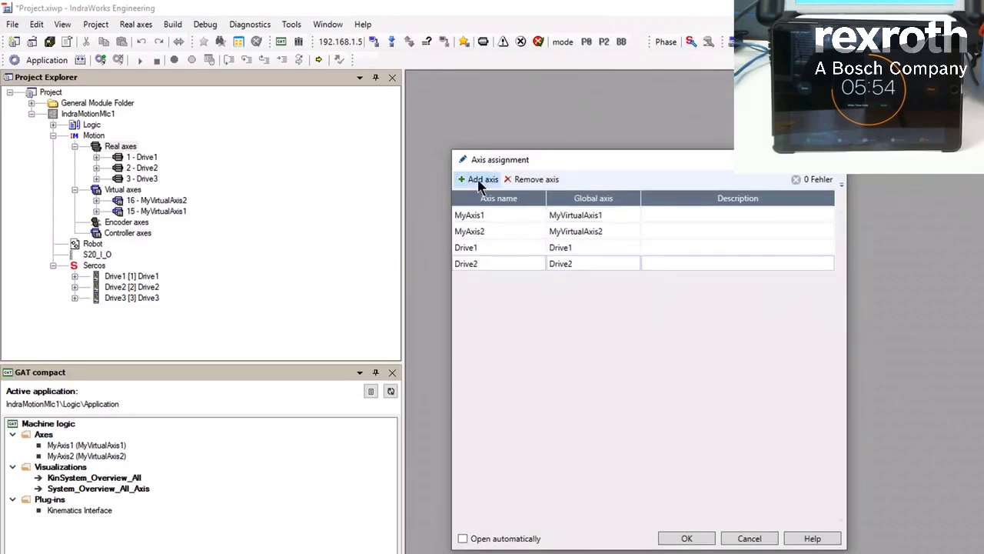
pyautogui.click(686, 538)
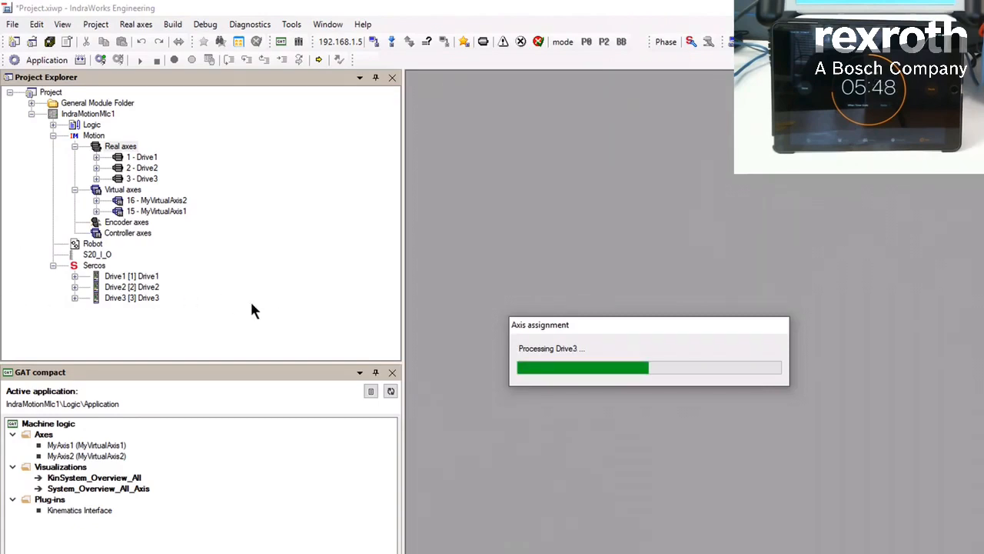
pyautogui.moveTo(315, 304)
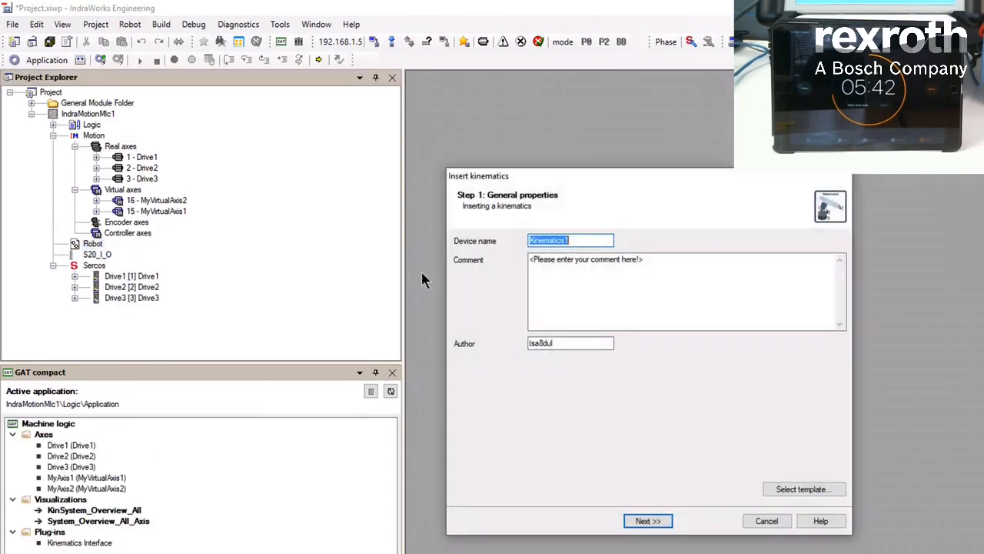
# Insert a 3-Axis Delta kinematics under Robot, keeping the default name Kinematics1
pyautogui.click(648, 521)
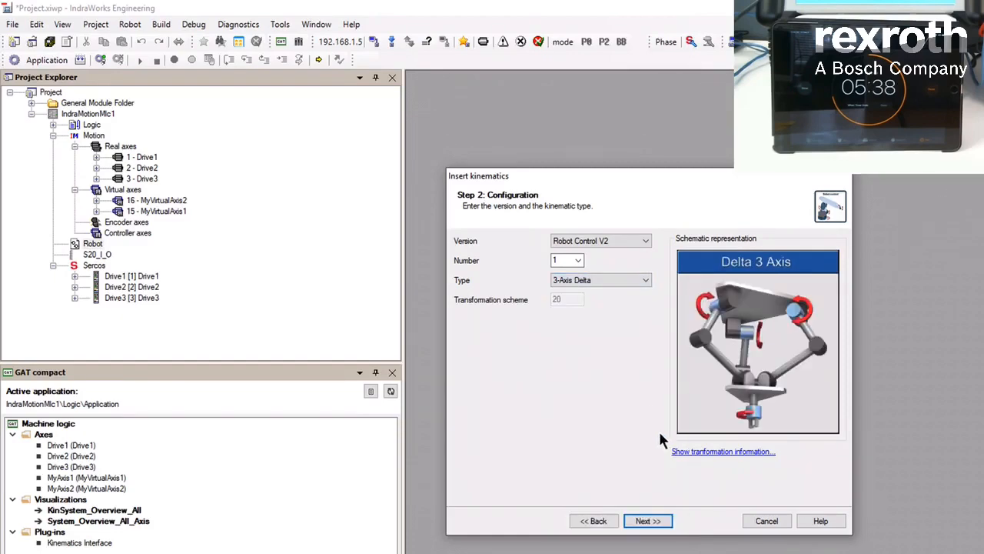
pyautogui.click(648, 519)
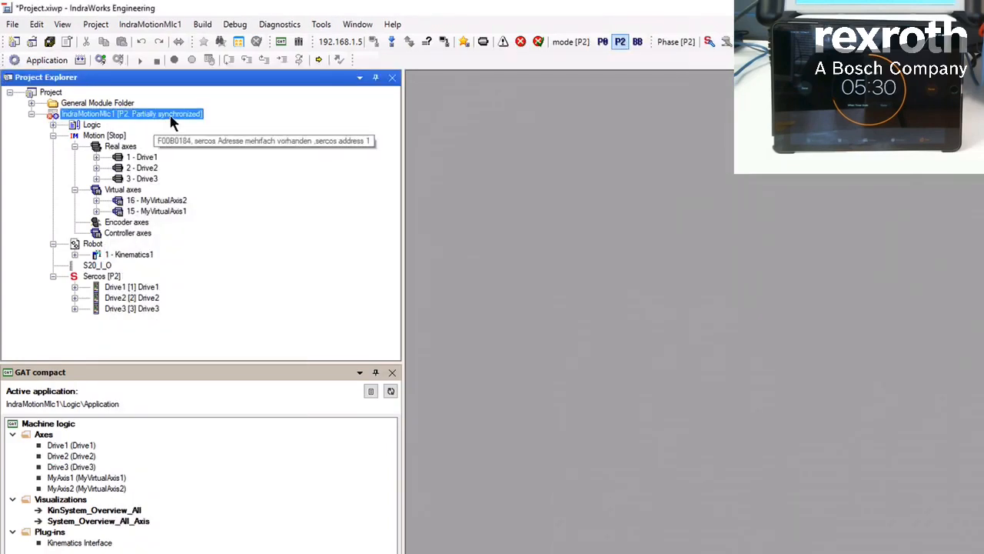
# Synchronize IndraMotionMlc1 by downloading its motion configuration from the PC to the control
pyautogui.rightClick(131, 114)
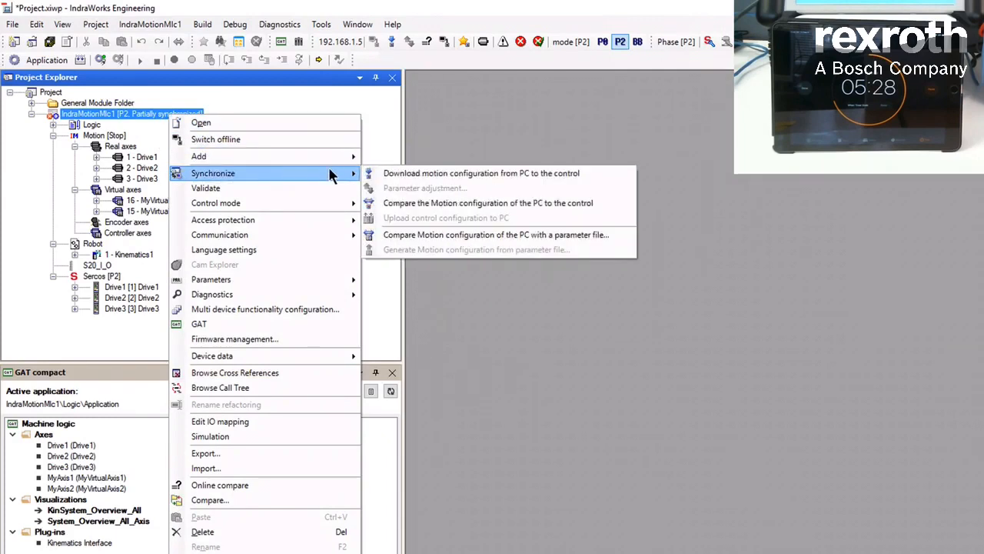
pyautogui.click(479, 172)
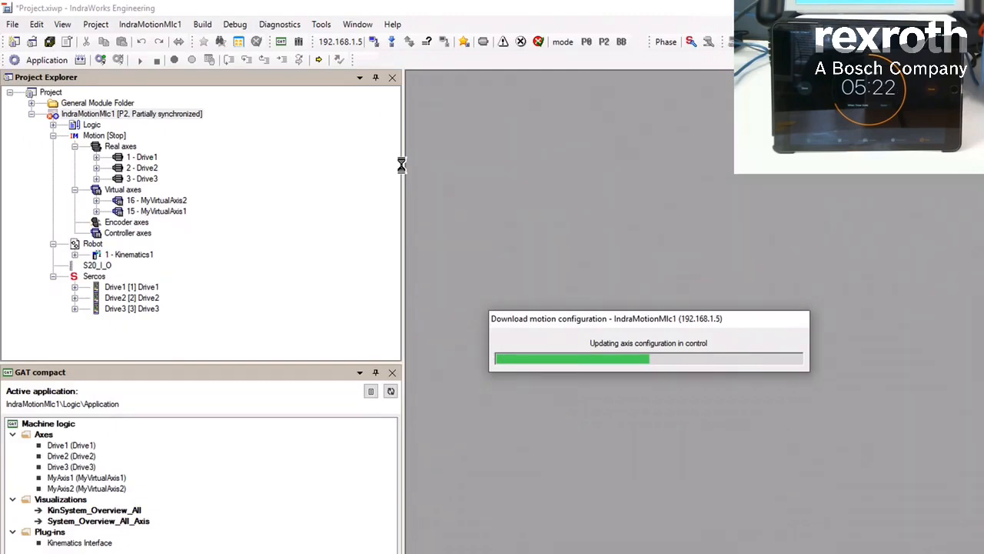
pyautogui.moveTo(326, 196)
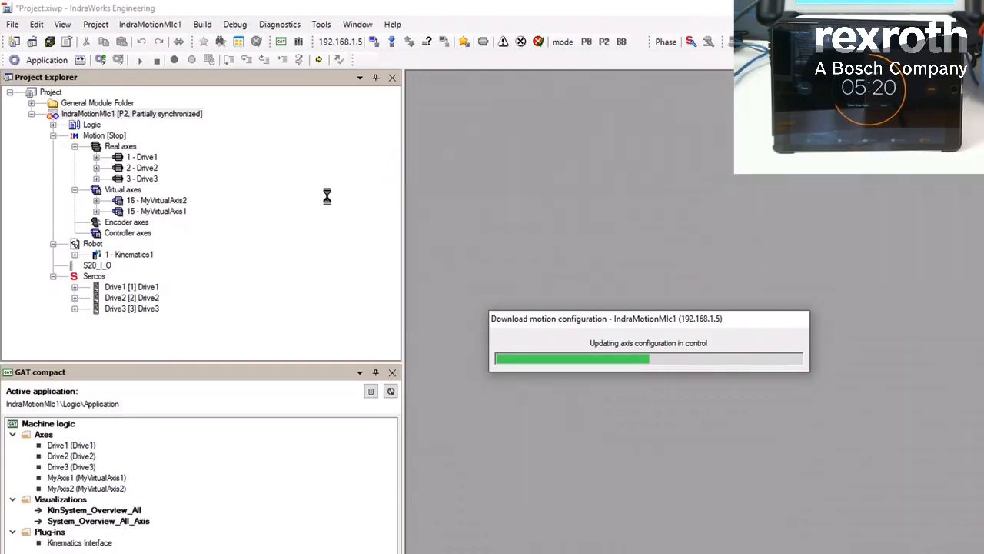
pyautogui.moveTo(261, 220)
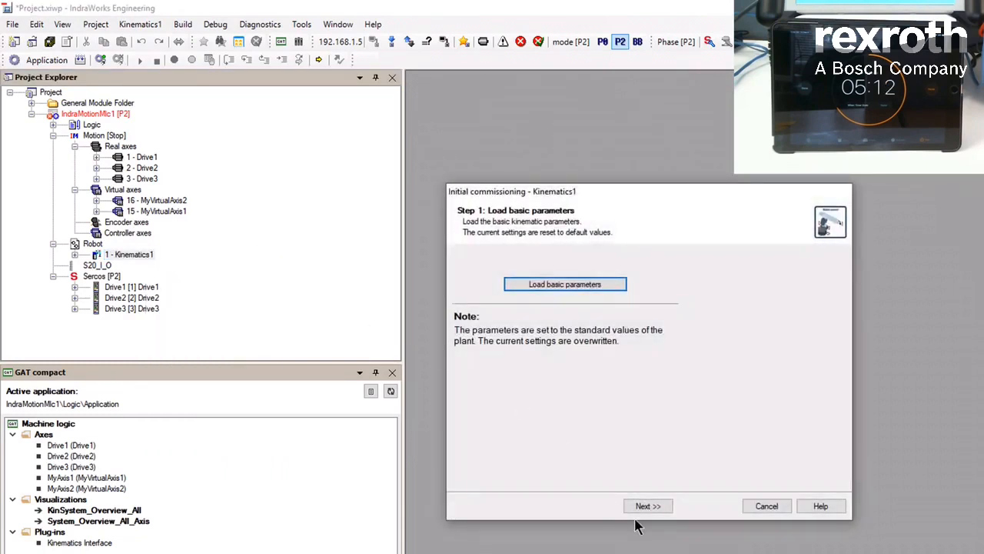
# Commission Kinematics1 with axis lengths 250, 500 and 100 mm and 25 mm/s path velocity
pyautogui.click(648, 505)
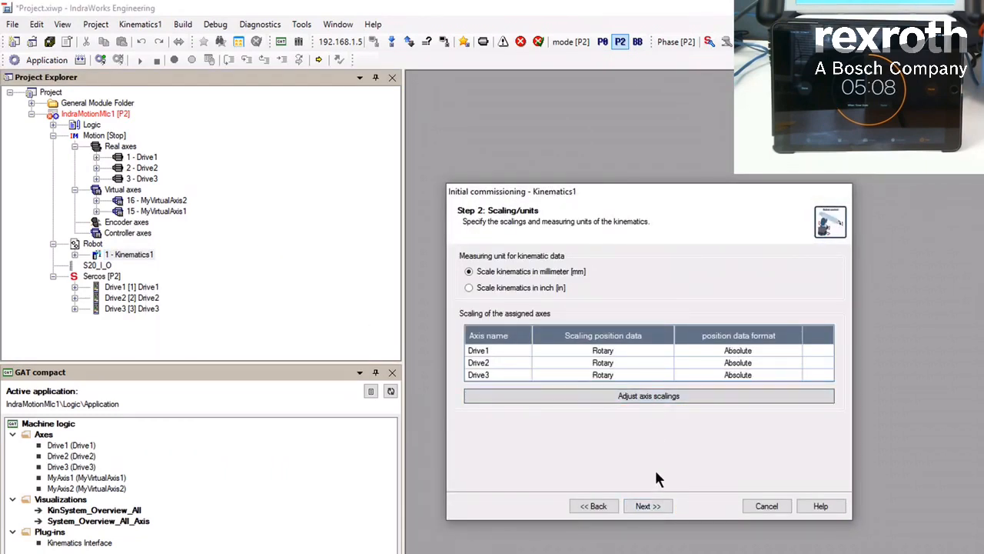
pyautogui.click(648, 505)
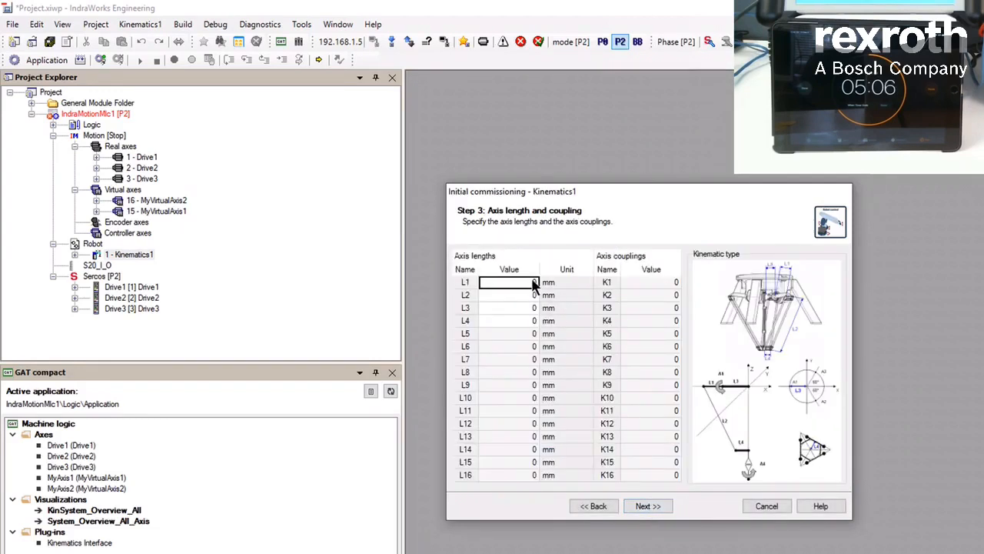
pyautogui.write('250')
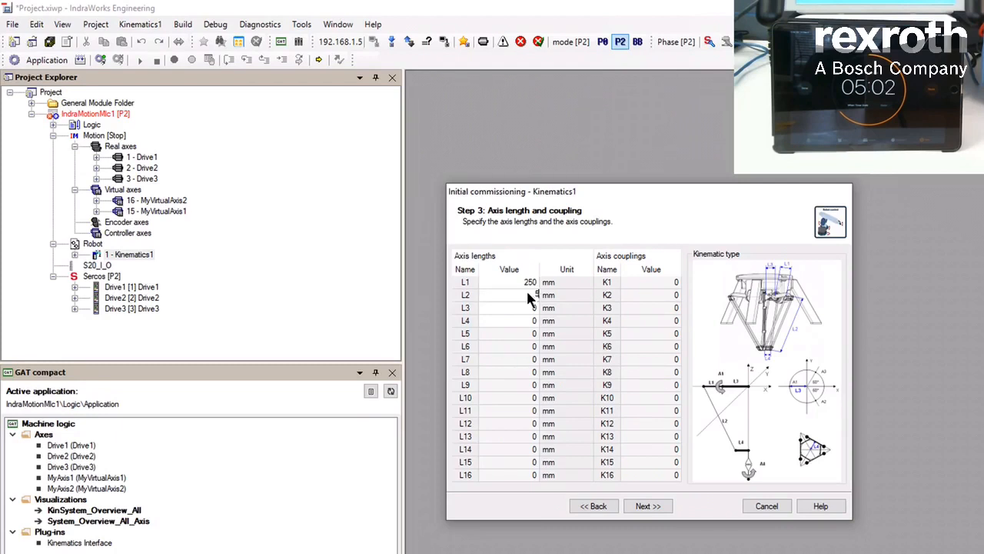
pyautogui.write('500')
pyautogui.click(509, 307)
pyautogui.write('100')
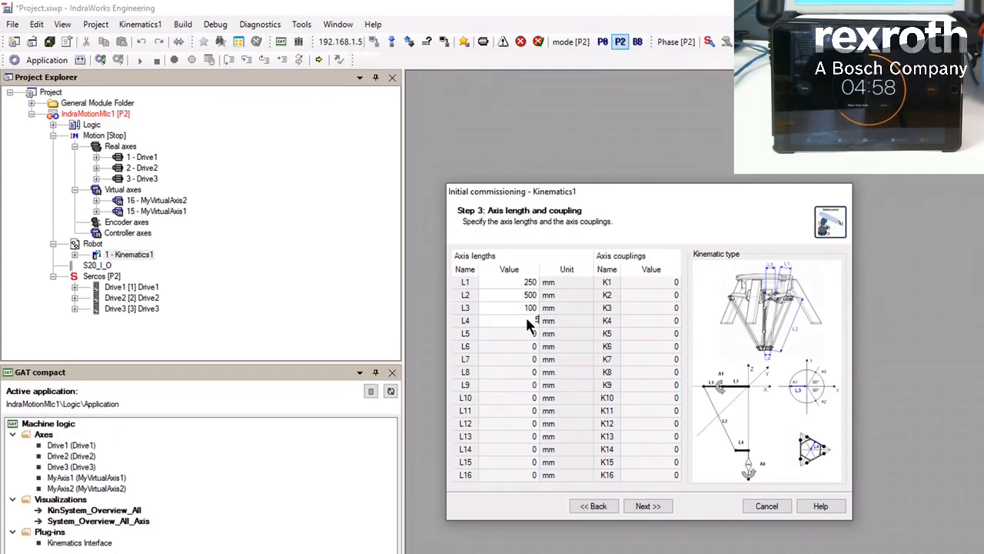
pyautogui.click(648, 505)
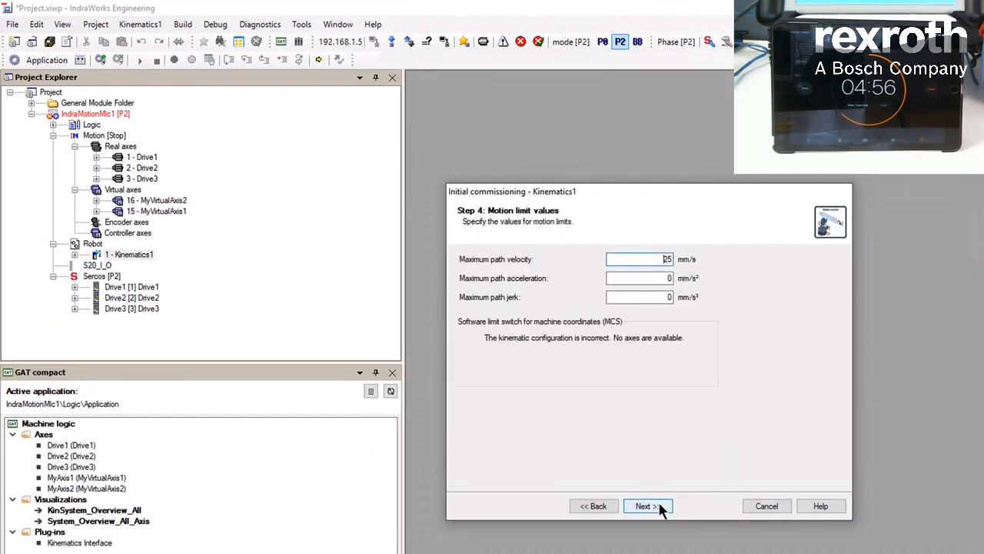
pyautogui.click(649, 505)
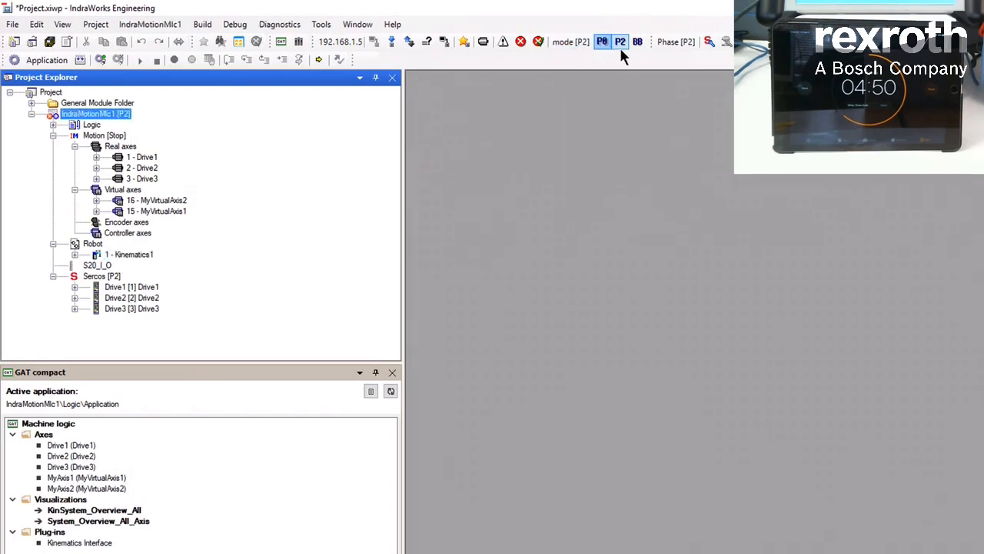
# Switch the control to parameter mode, then set absolute positions to reference Drive3
pyautogui.click(640, 41)
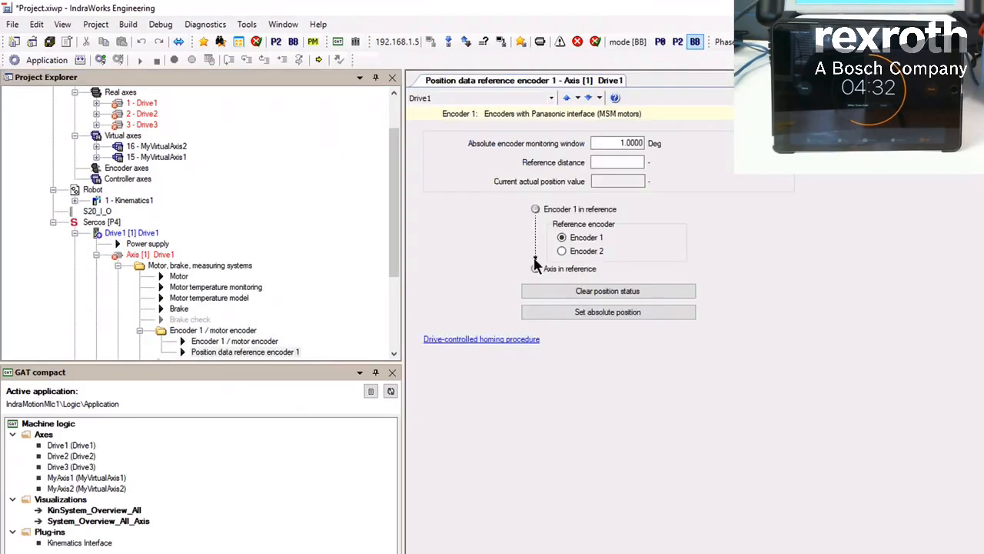
pyautogui.click(608, 312)
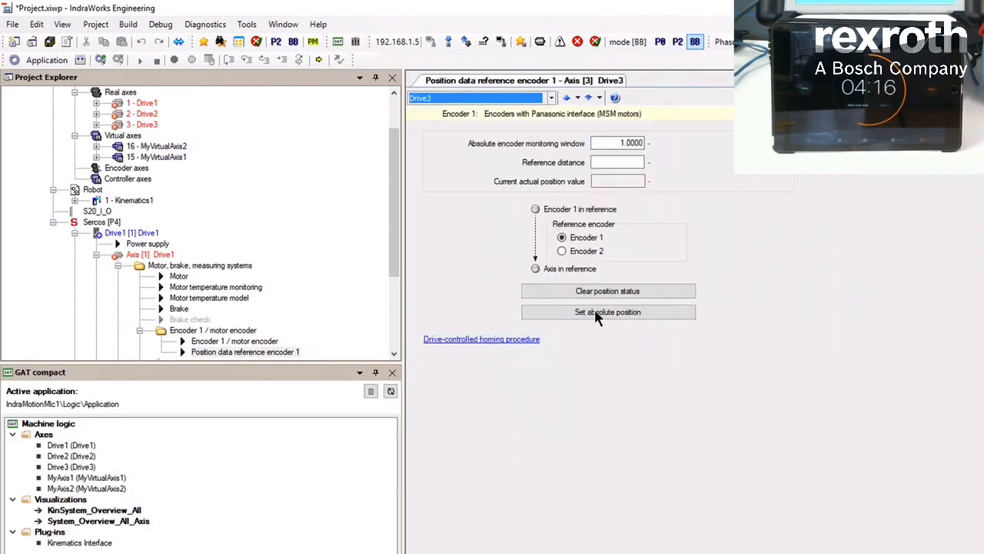
pyautogui.click(609, 312)
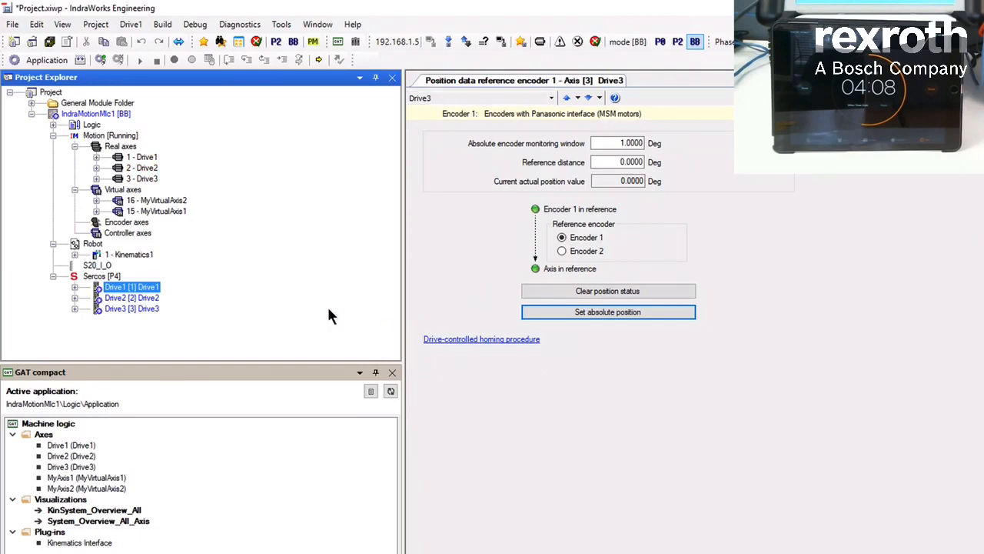
# Add a VH21 HMI device under the Project node
pyautogui.rightClick(51, 92)
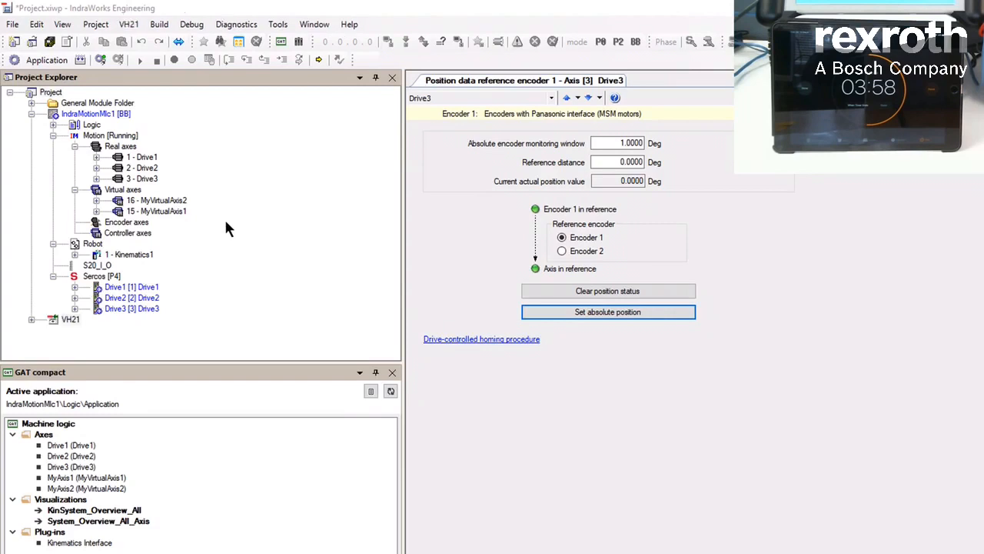
# Add a WinStudio visualization for VH21, overwriting the existing WinStudio application
pyautogui.rightClick(46, 499)
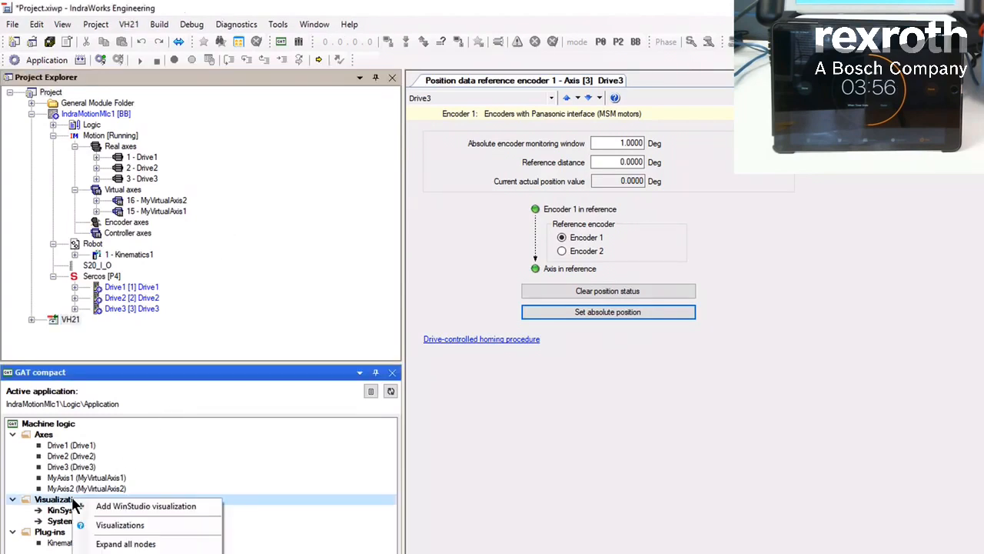
pyautogui.click(148, 505)
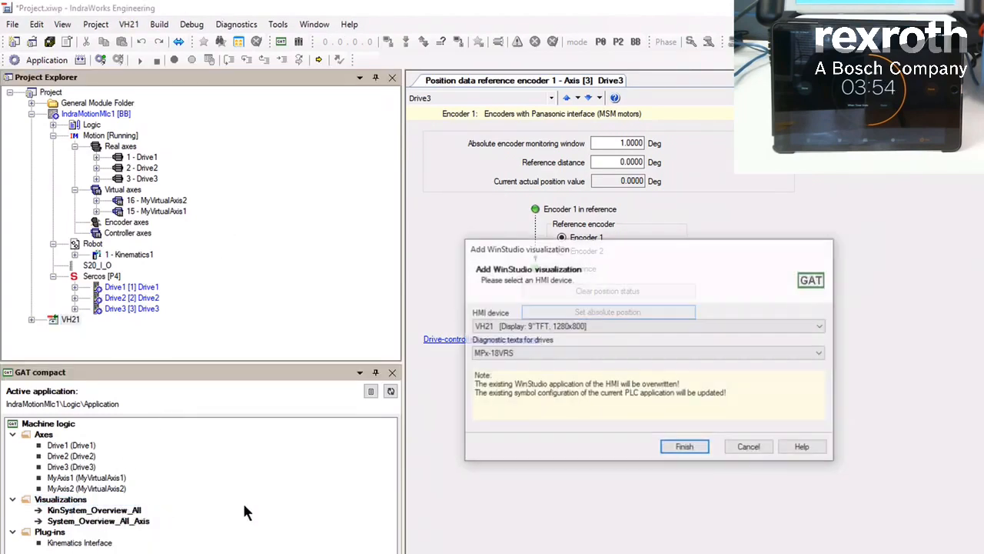
pyautogui.click(684, 446)
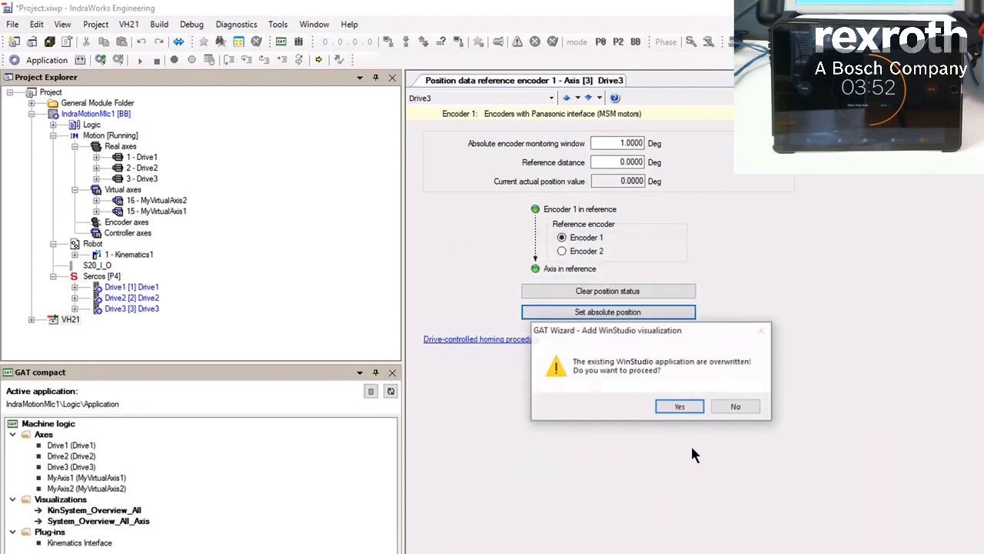
pyautogui.click(679, 406)
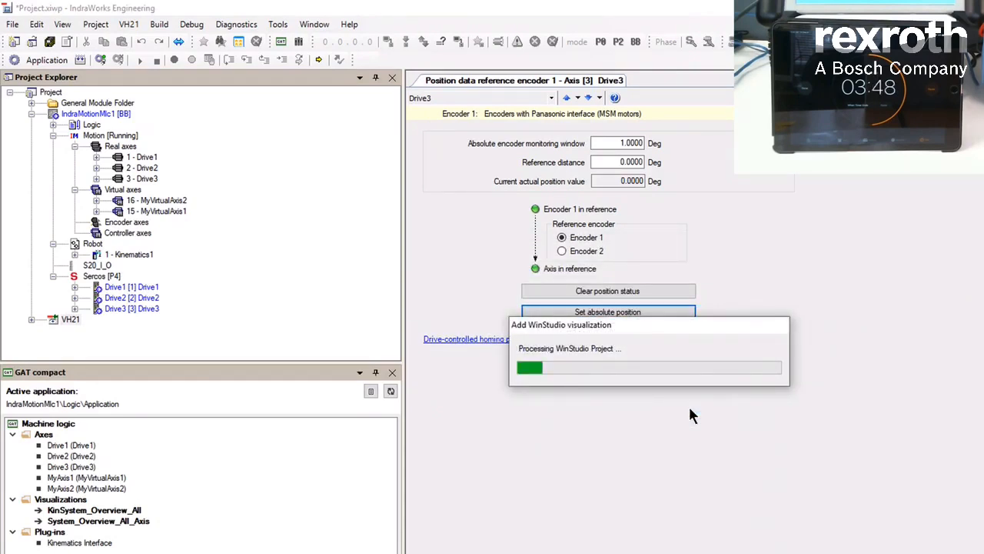
pyautogui.moveTo(93, 323)
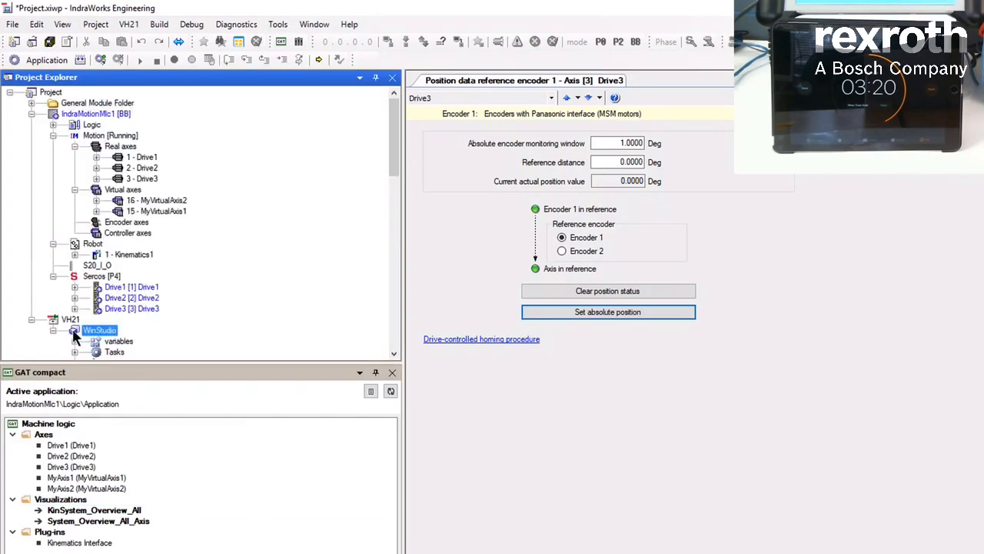
# Edit the server endpoint of the DefaultControl OPCUA connection under WinStudio variables
pyautogui.click(116, 341)
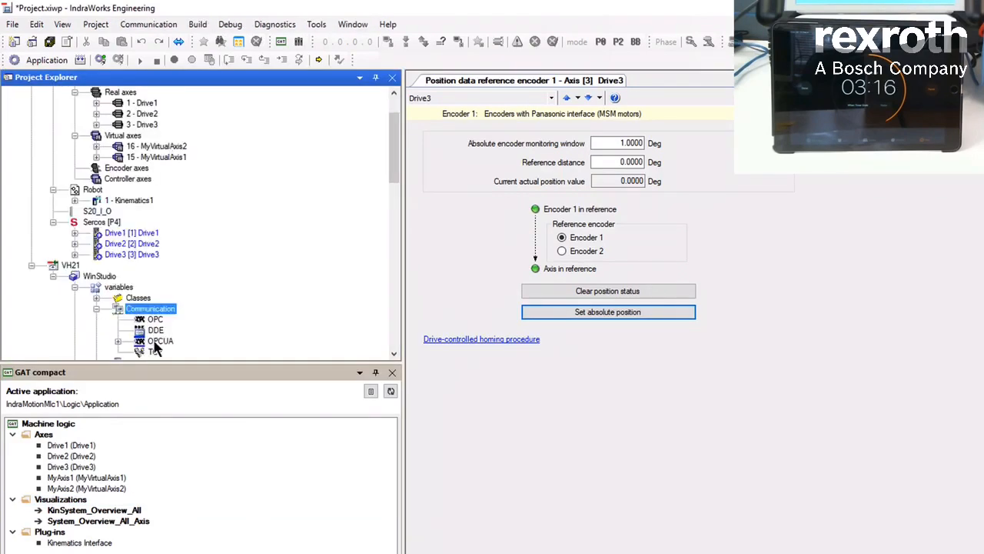
pyautogui.doubleClick(160, 341)
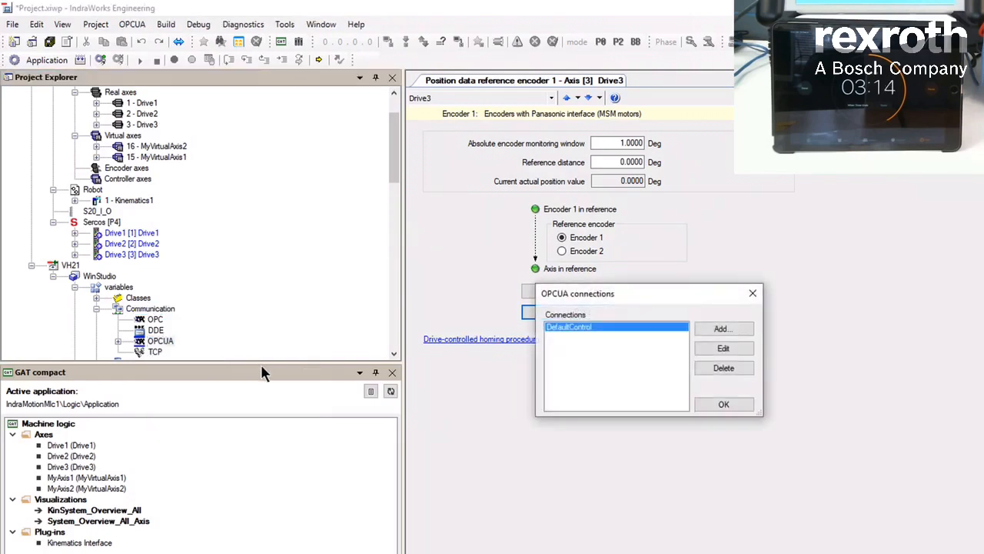
pyautogui.click(723, 347)
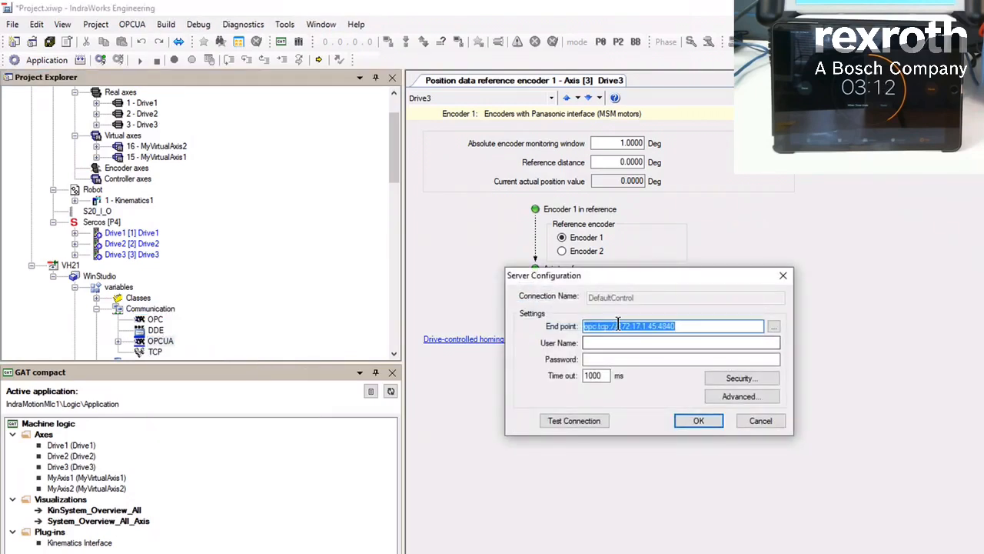
pyautogui.click(680, 342)
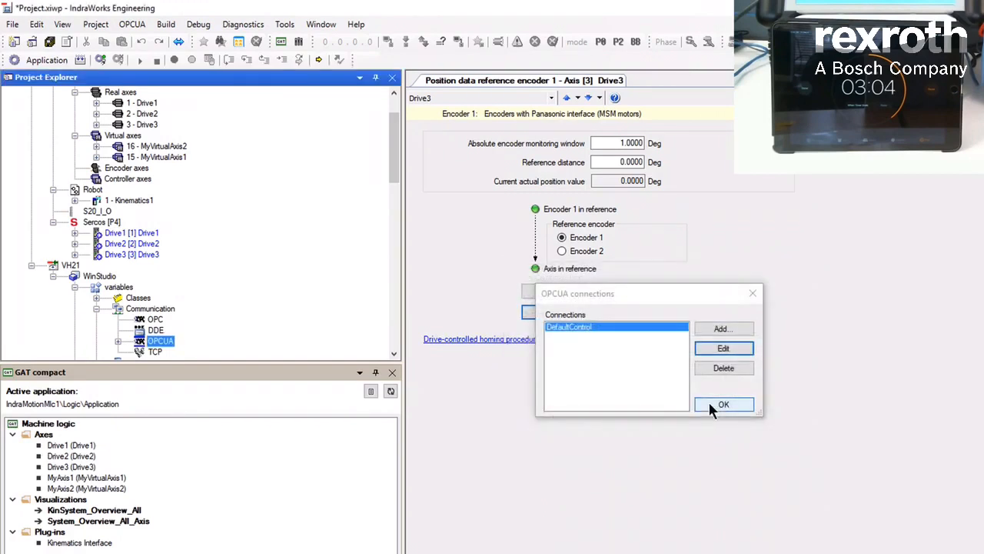
pyautogui.click(723, 404)
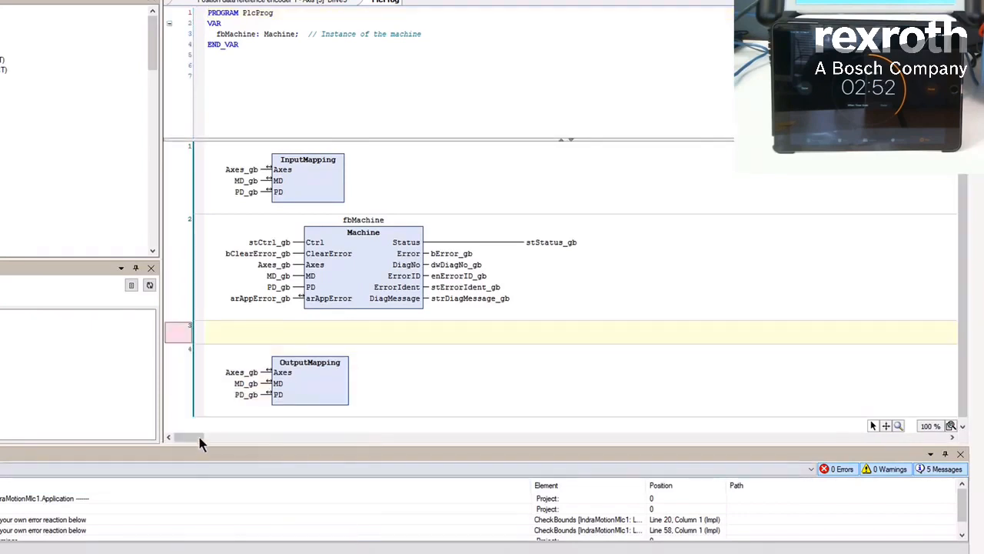
pyautogui.moveTo(214, 458)
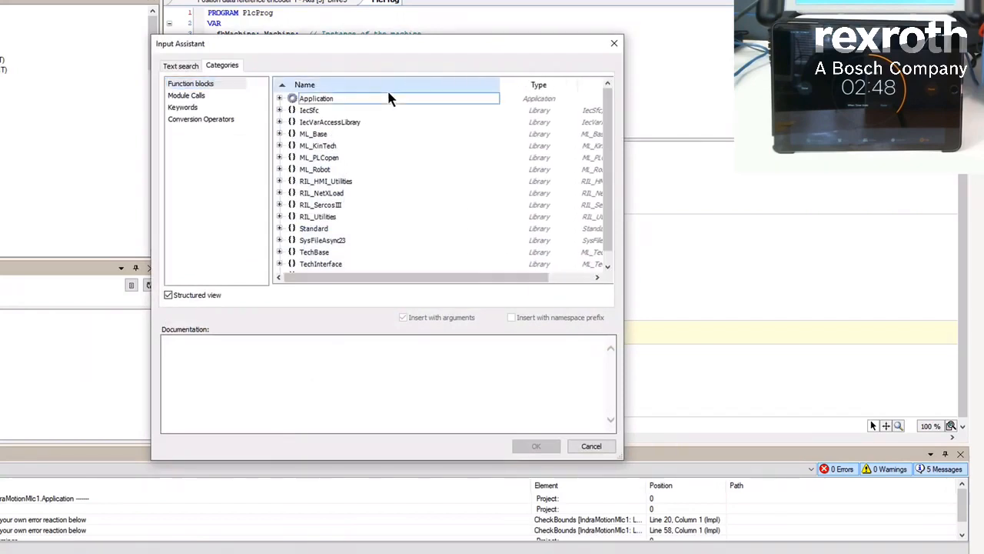
# Wire the HMI_KinInterface Enable input to TE_KinInterfaceType01Prog.InitDone via the Input Assistant
pyautogui.click(280, 99)
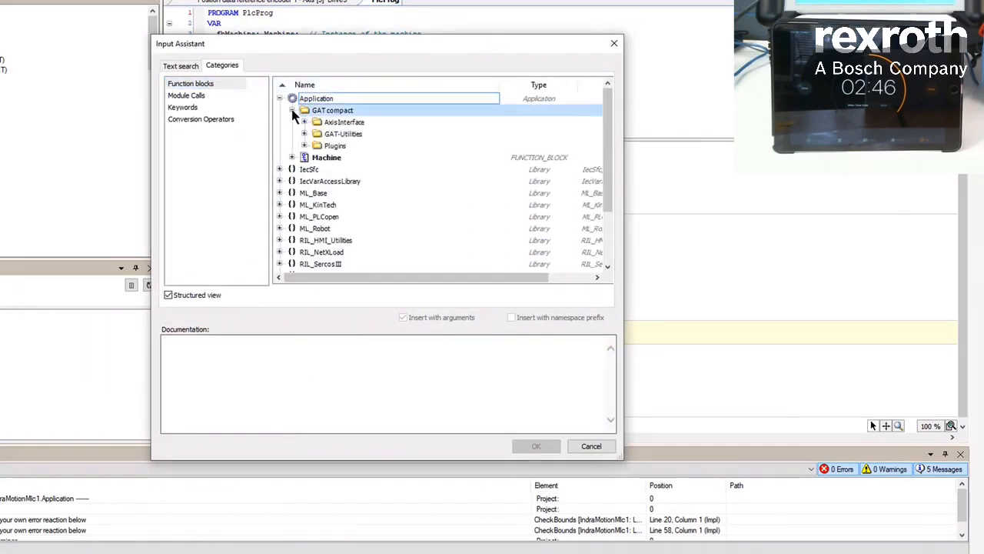
pyautogui.click(303, 145)
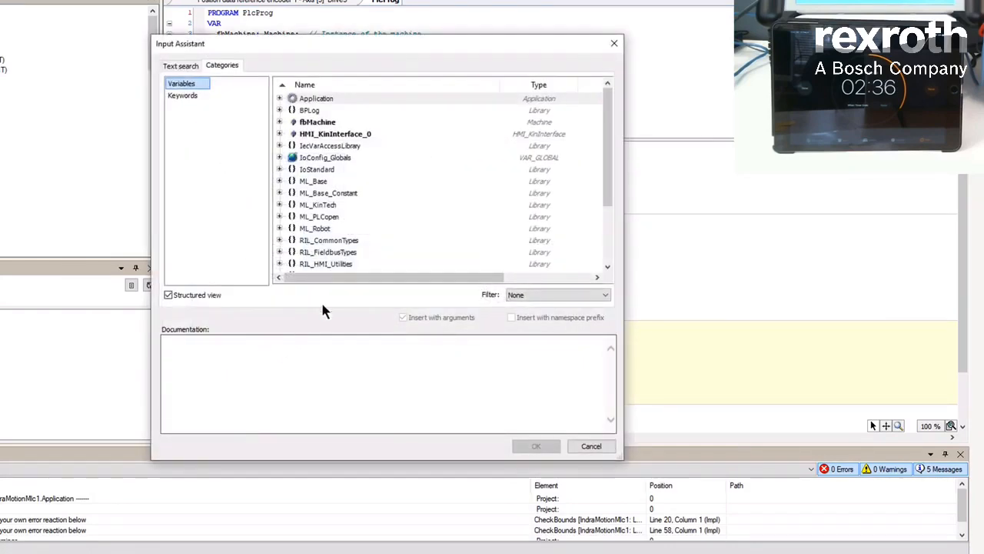
pyautogui.click(280, 97)
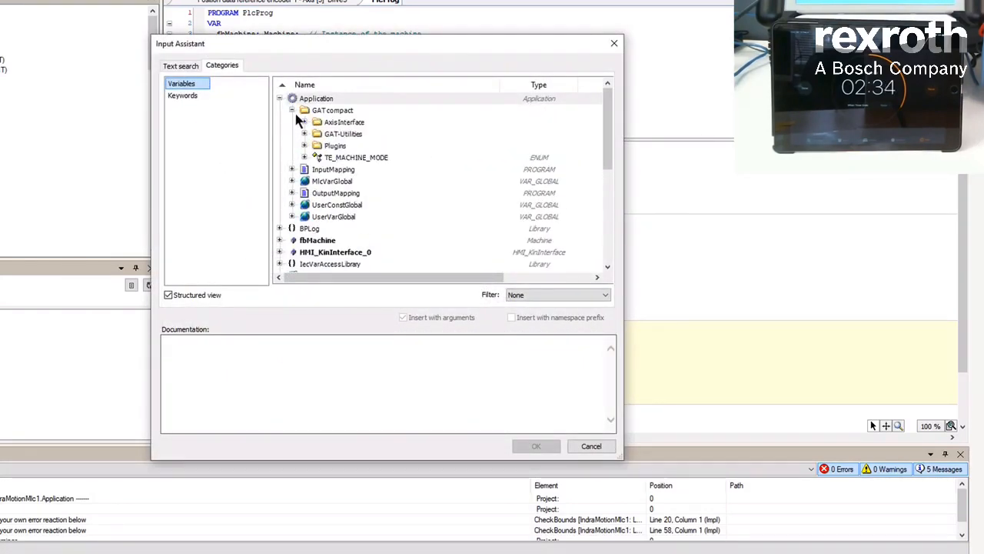
pyautogui.click(316, 145)
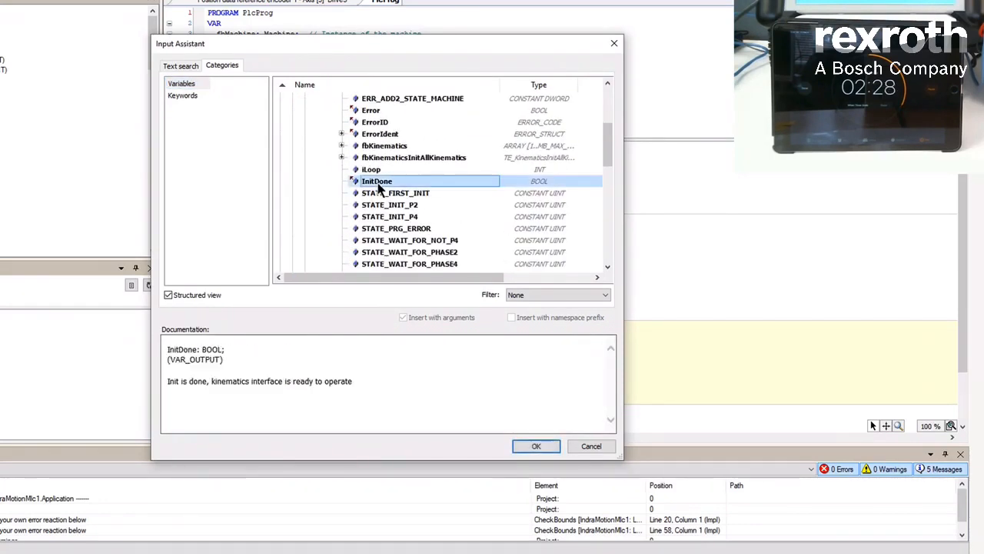
pyautogui.click(536, 446)
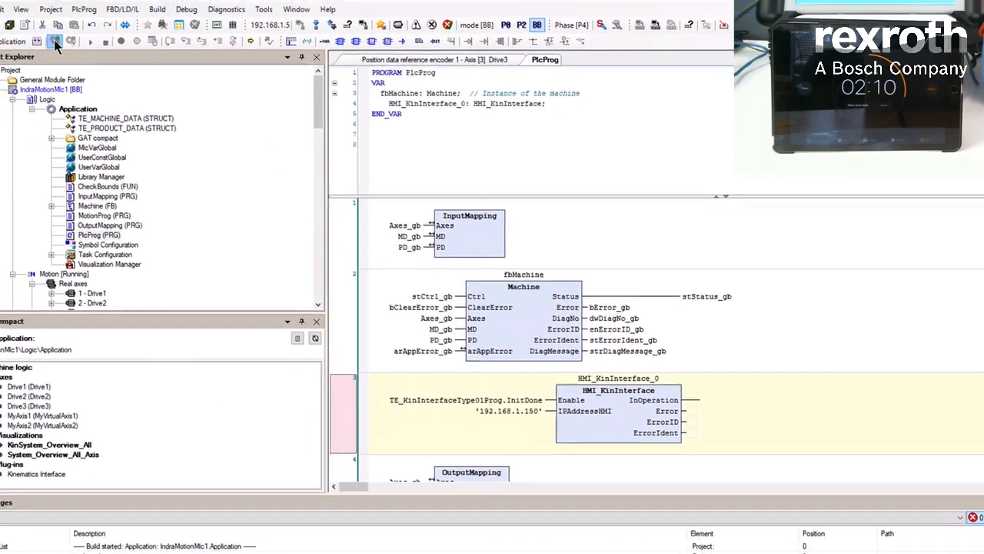
# Log in to IndraMotionMlc1, download the PLC application, and start it
pyautogui.click(54, 42)
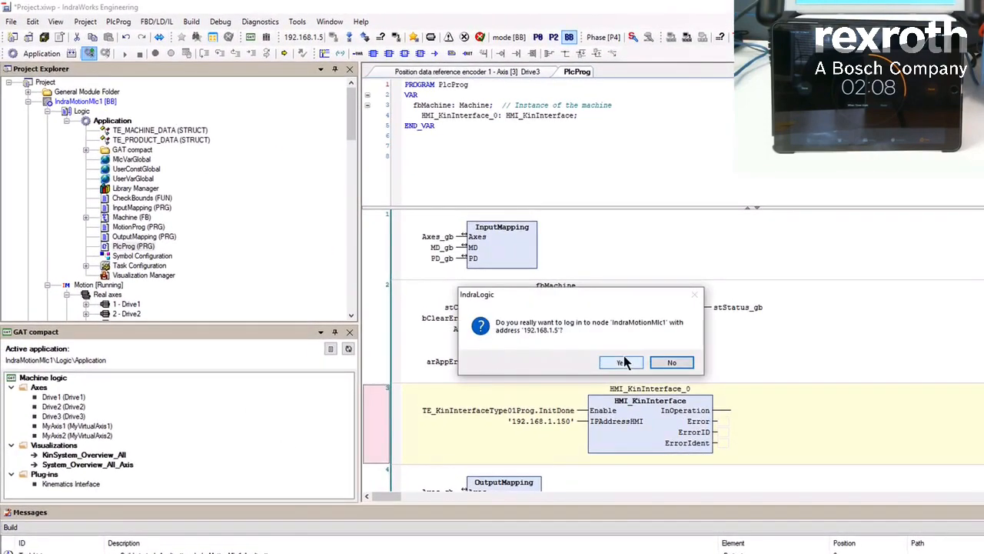
pyautogui.click(620, 362)
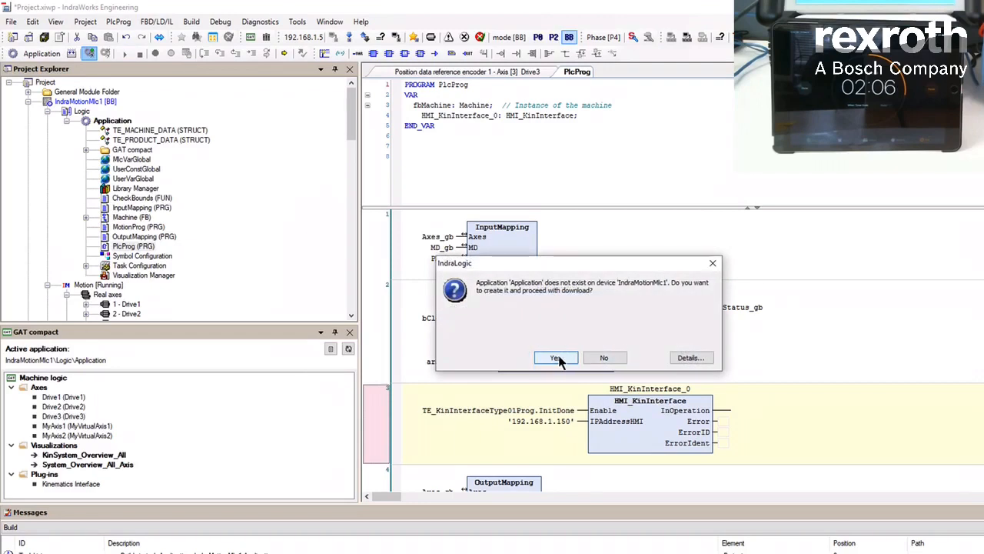
pyautogui.click(555, 357)
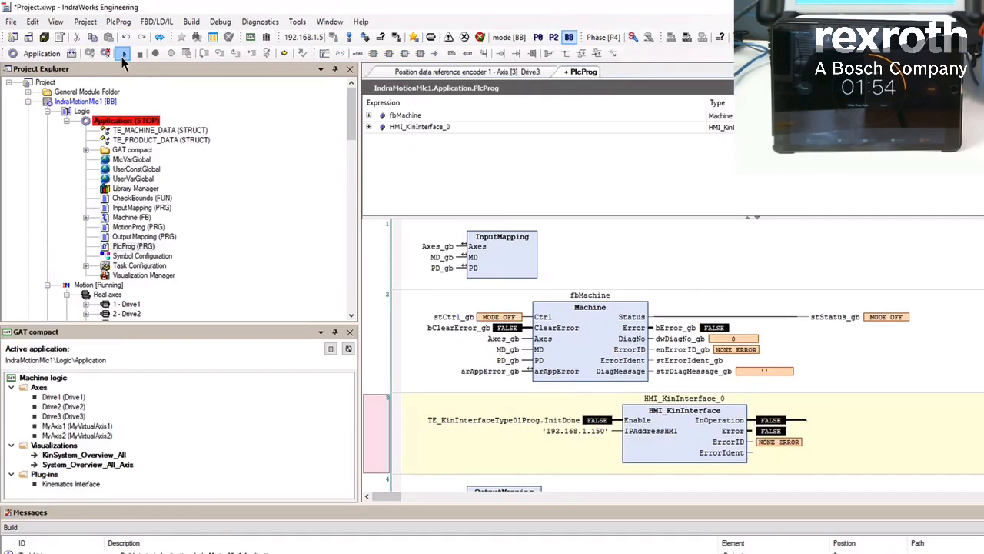
pyautogui.click(120, 54)
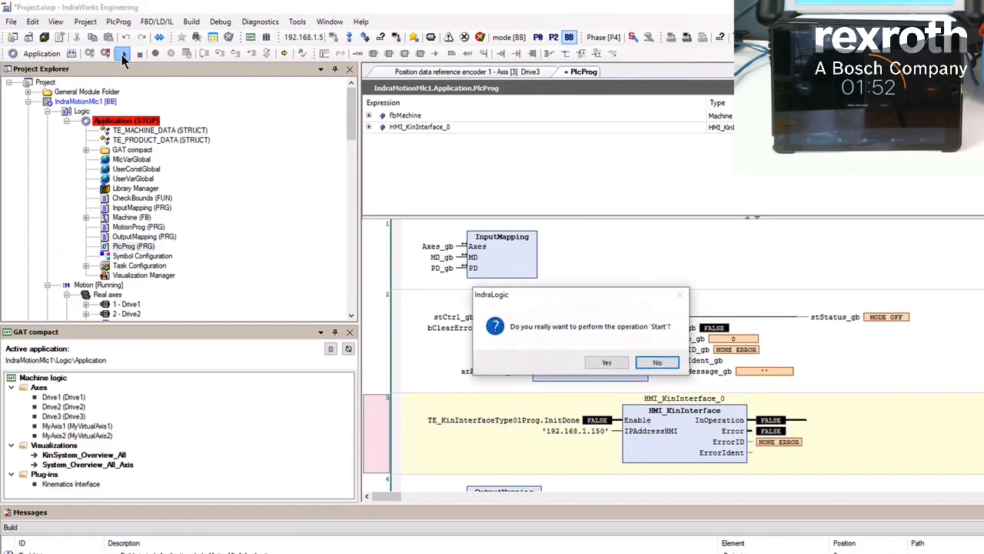
pyautogui.click(606, 363)
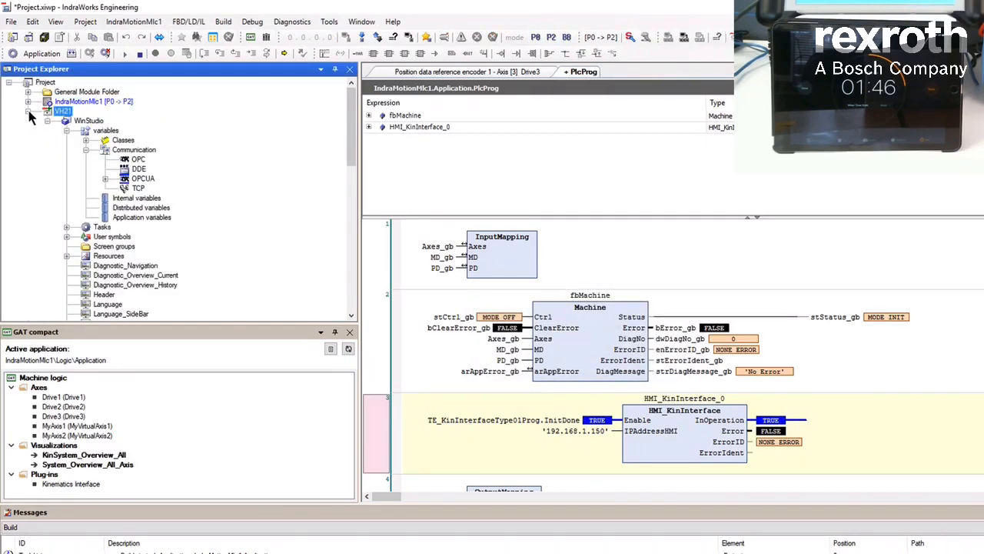
# Connect Remote Management for VH21 to the HMI panel at 192.168.1.150
pyautogui.rightClick(63, 110)
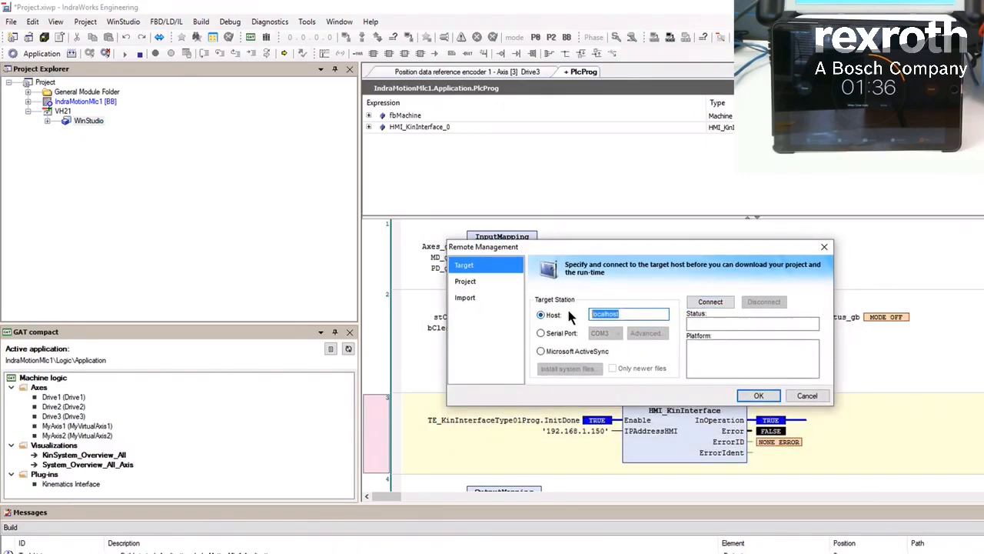
pyautogui.write('192.168.1.150')
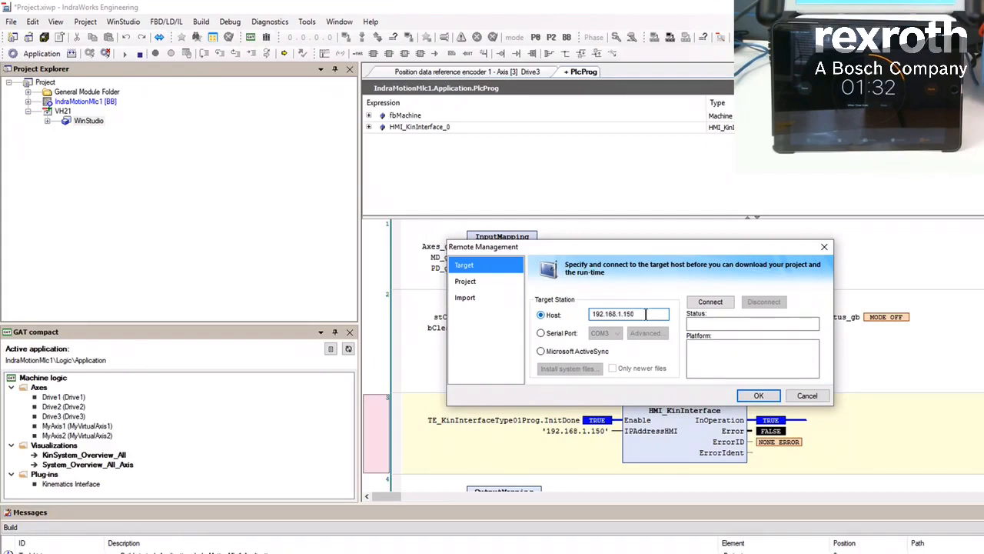
pyautogui.click(709, 302)
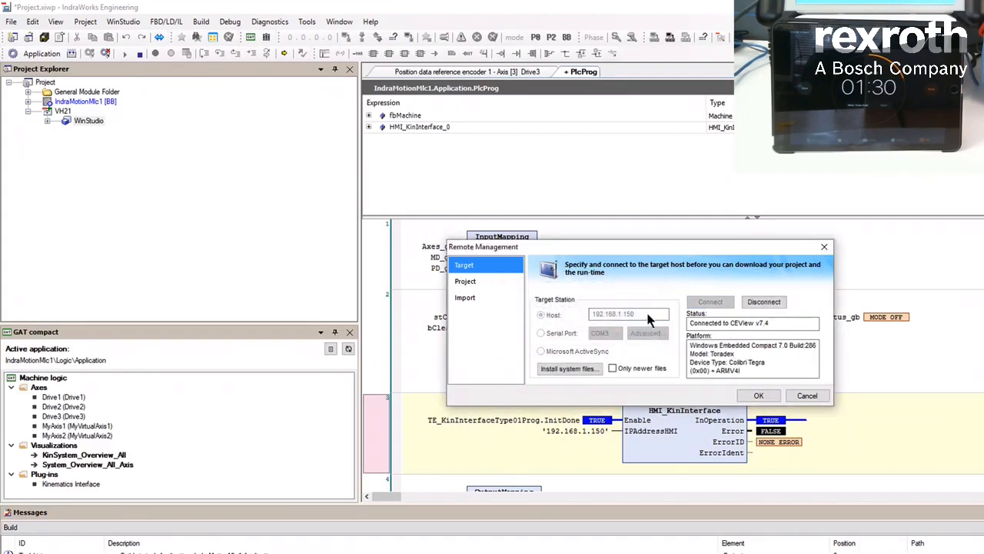
# Download the WinStudio project to the panel despite the version warning, then run it
pyautogui.click(465, 280)
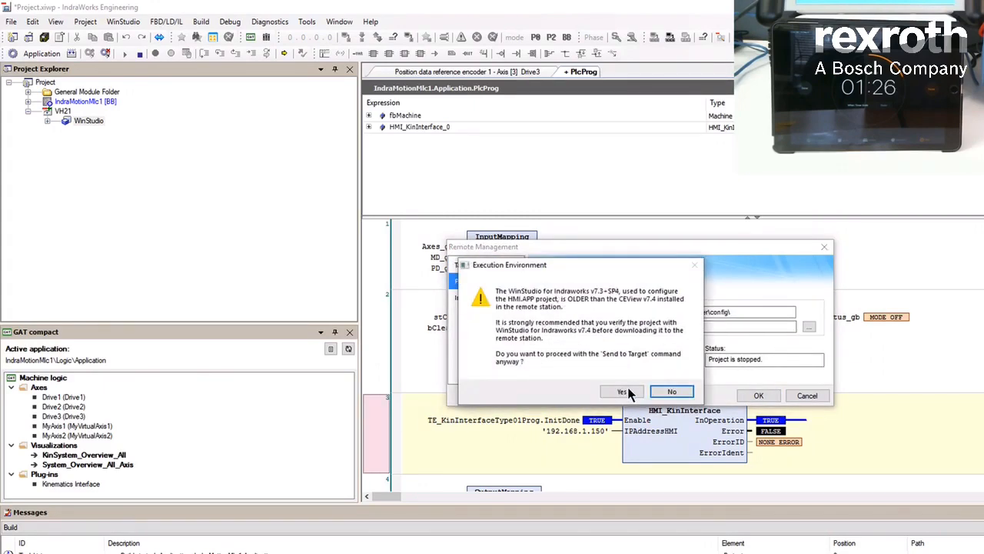
pyautogui.click(620, 391)
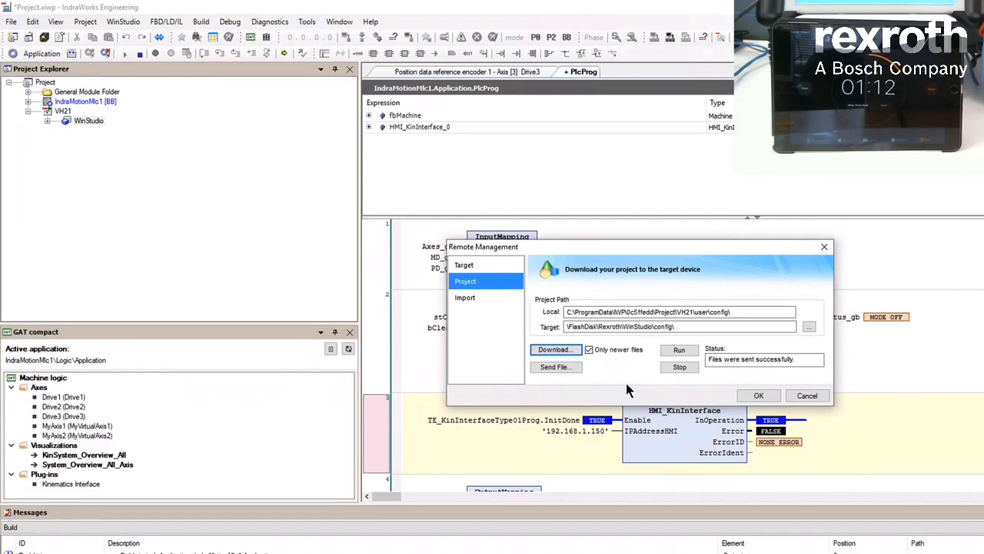
pyautogui.click(679, 350)
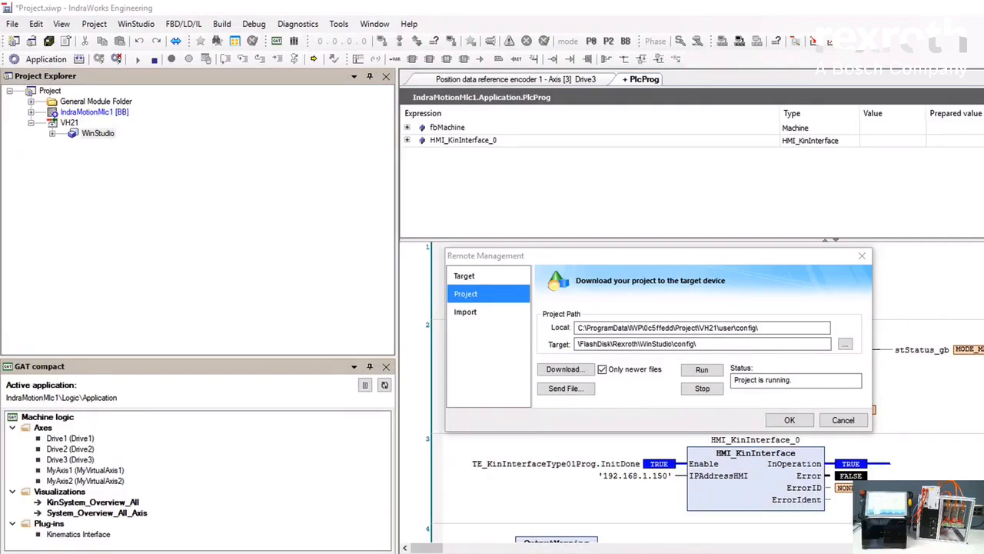
pyautogui.moveTo(803, 394)
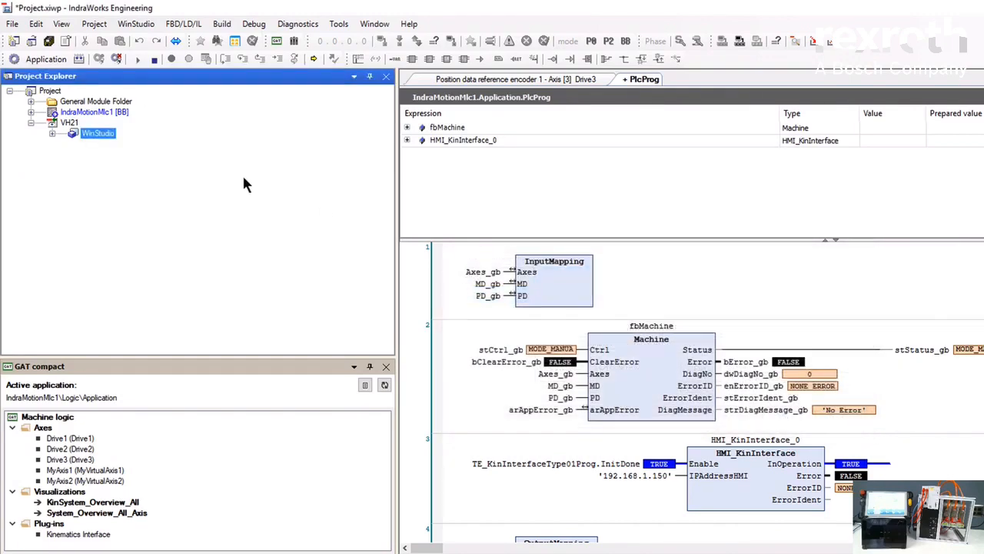
# Start the WinStudio application and inspect its Manual Setup Kinematics jog distance settings
pyautogui.rightClick(97, 133)
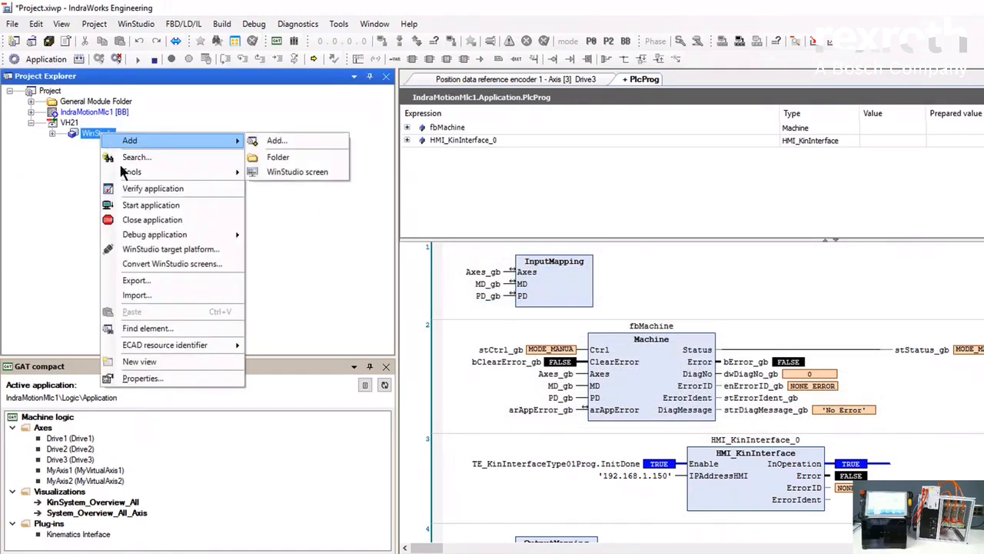
pyautogui.click(162, 210)
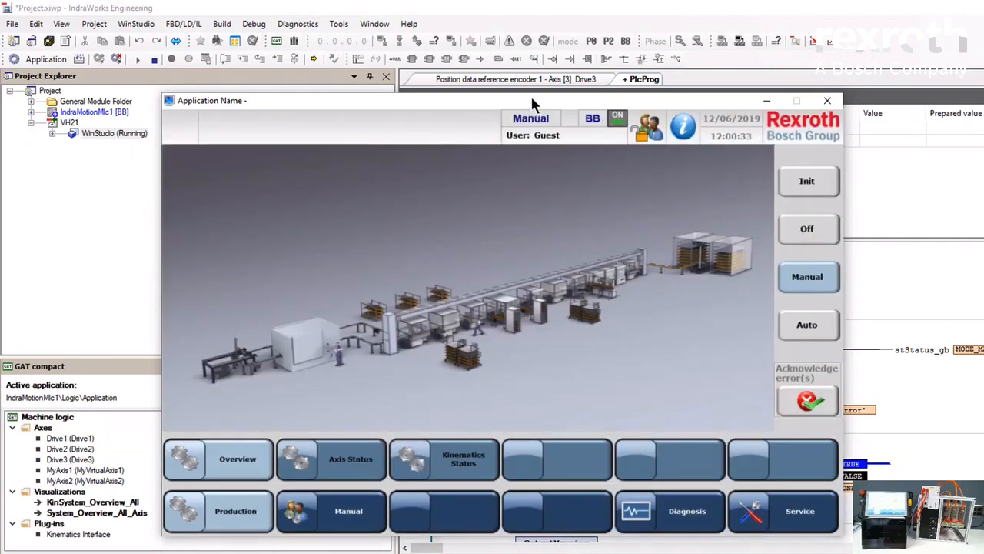
pyautogui.click(348, 511)
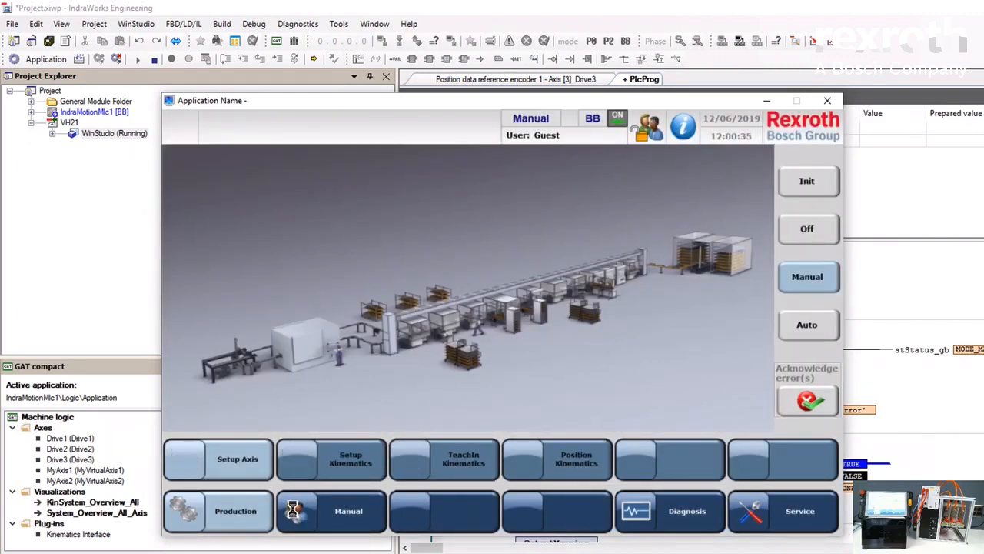
pyautogui.click(349, 460)
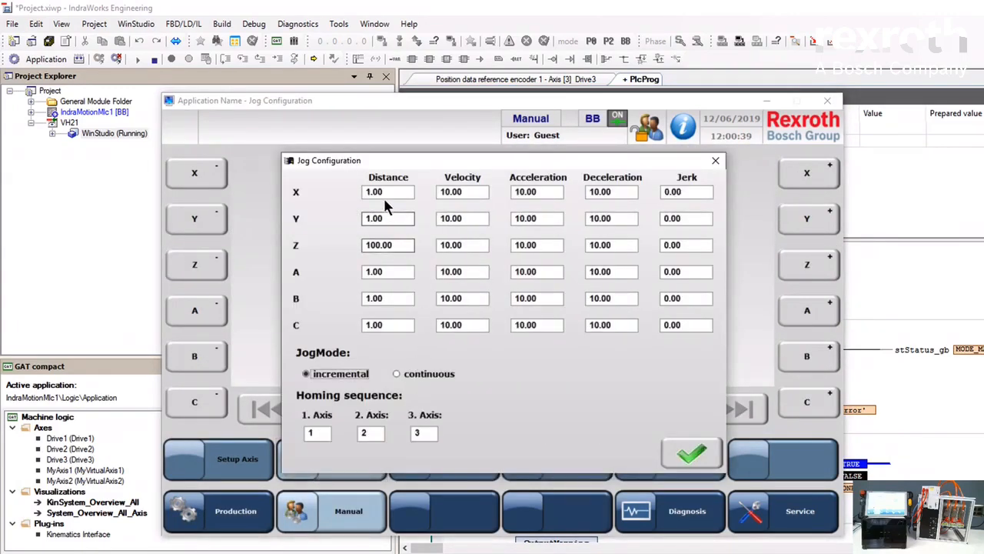
pyautogui.click(387, 192)
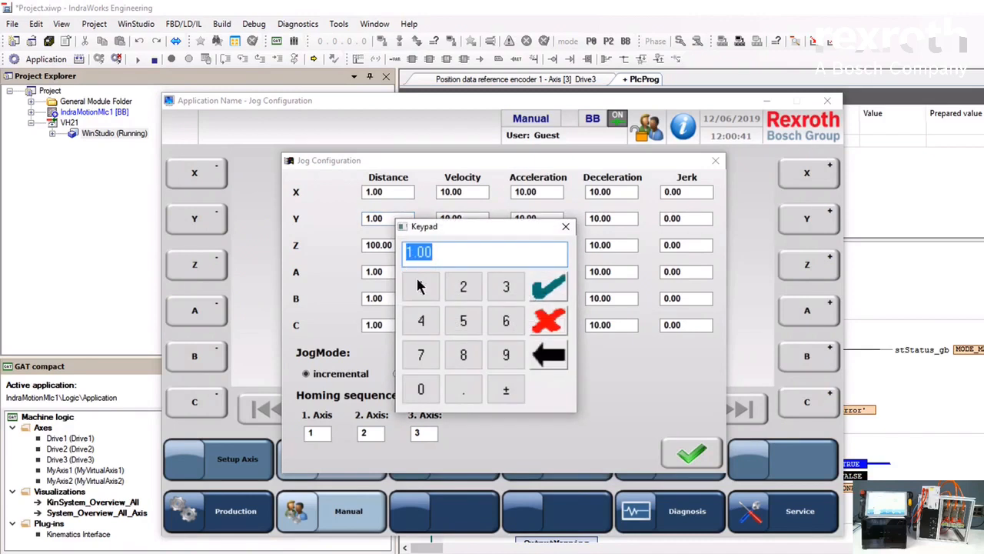
pyautogui.click(549, 286)
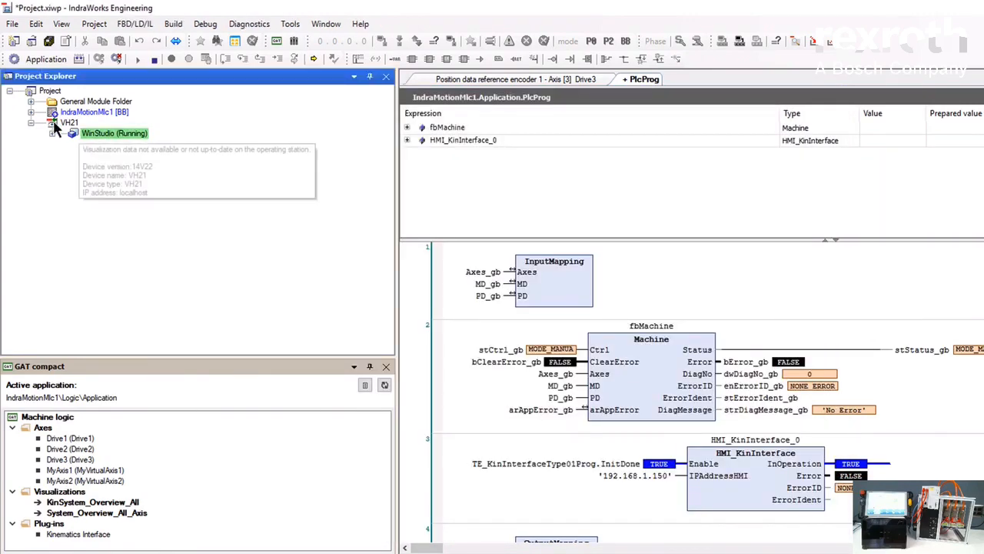
# Expand the IndraMotionMlc1 [BB] controller tree in Project Explorer
pyautogui.click(31, 111)
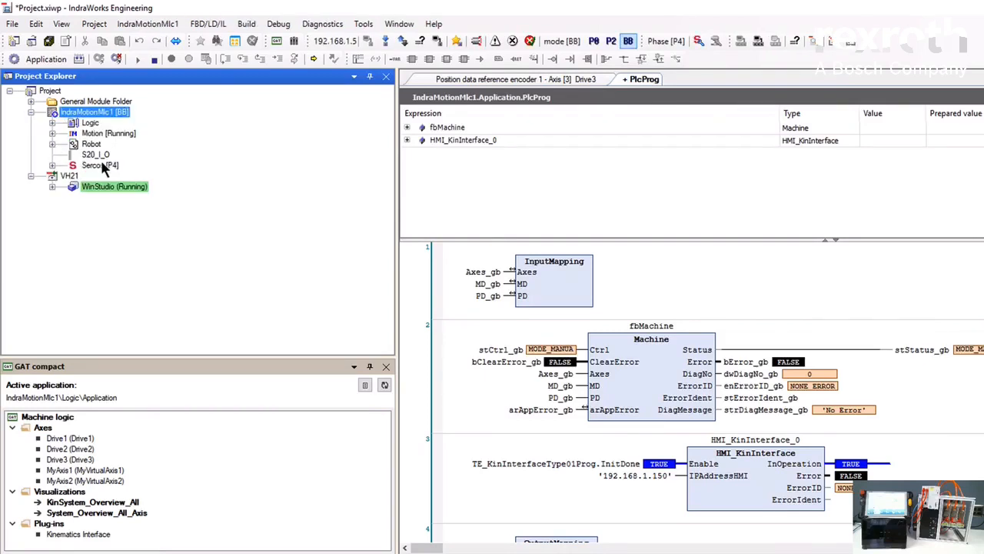
pyautogui.click(91, 144)
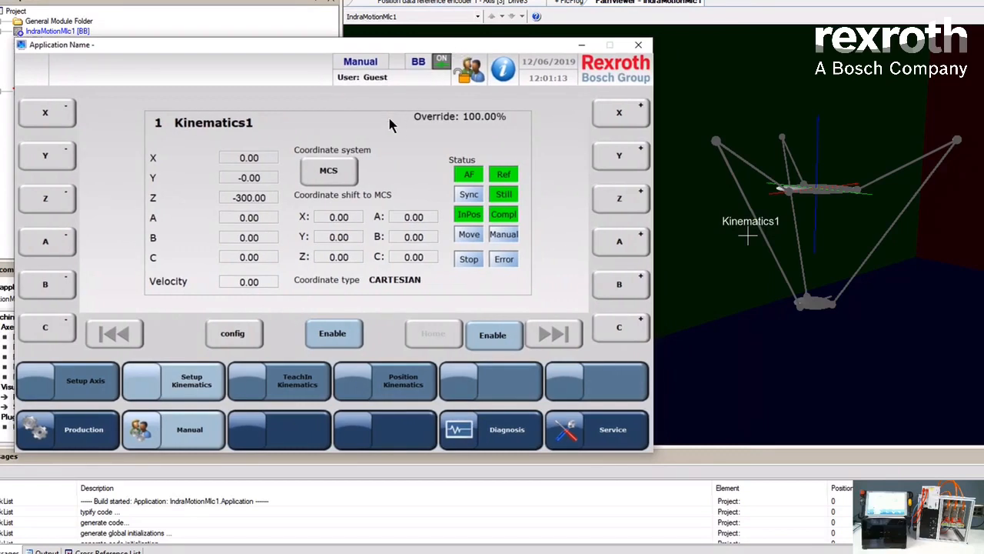
# Jog Kinematics1 in negative X until it reaches X -100
pyautogui.click(45, 113)
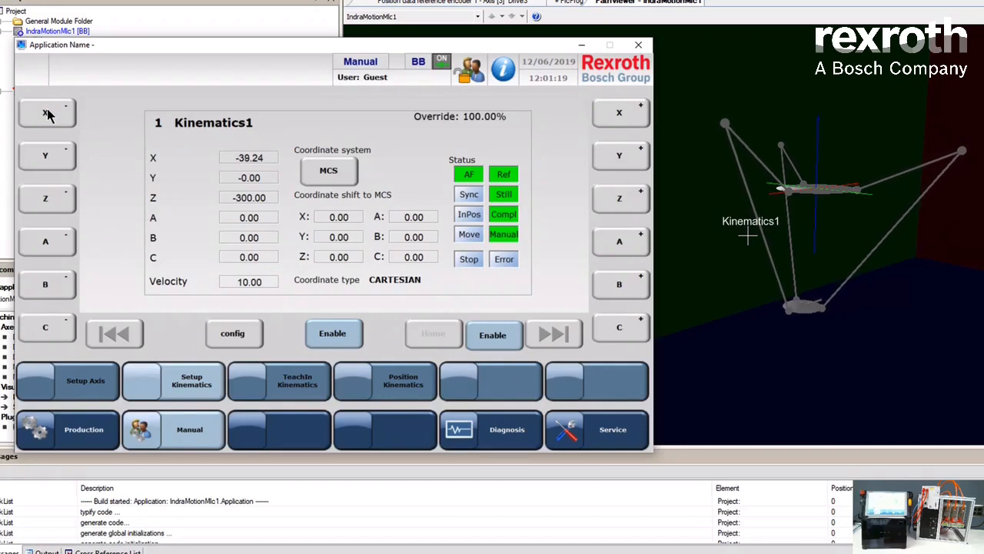
pyautogui.click(46, 114)
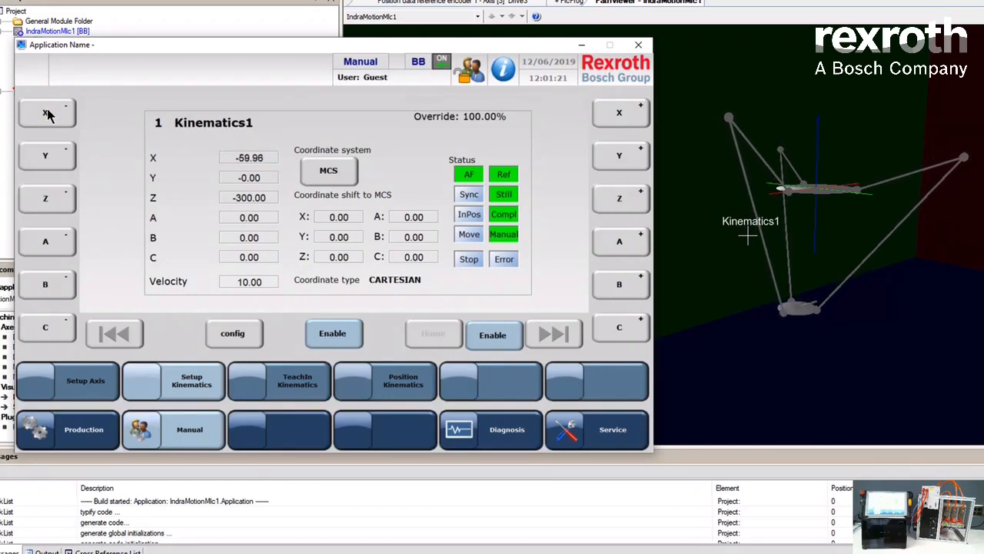
pyautogui.click(46, 114)
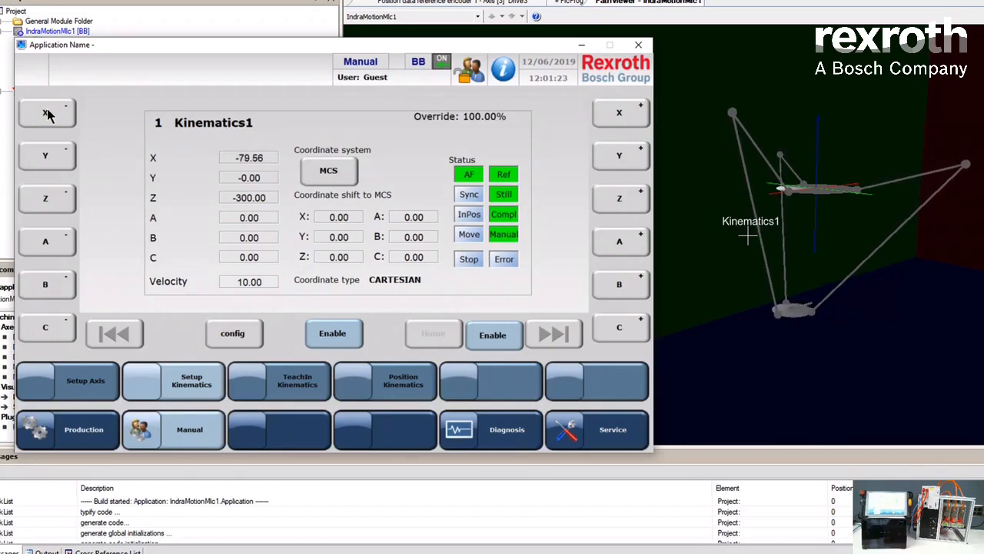
pyautogui.click(46, 113)
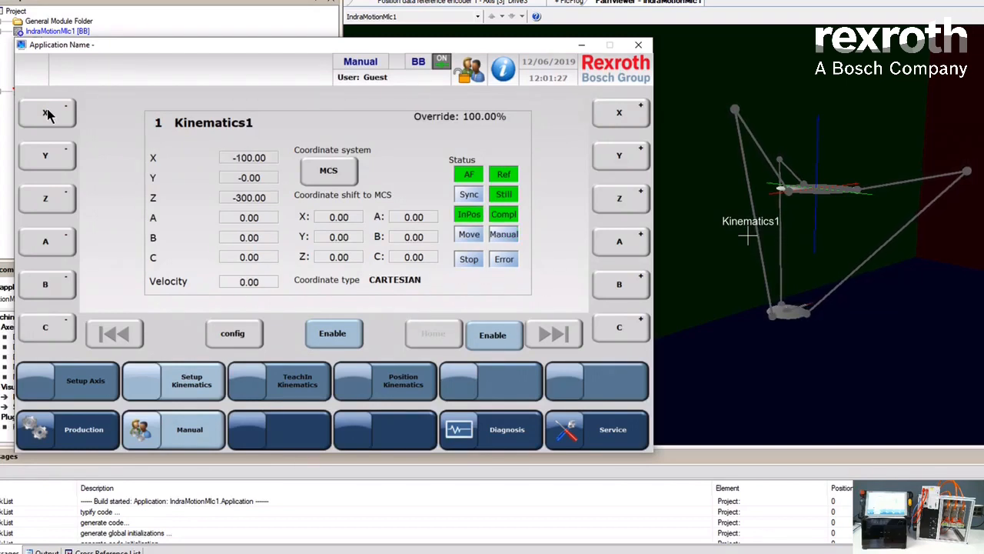
pyautogui.moveTo(105, 168)
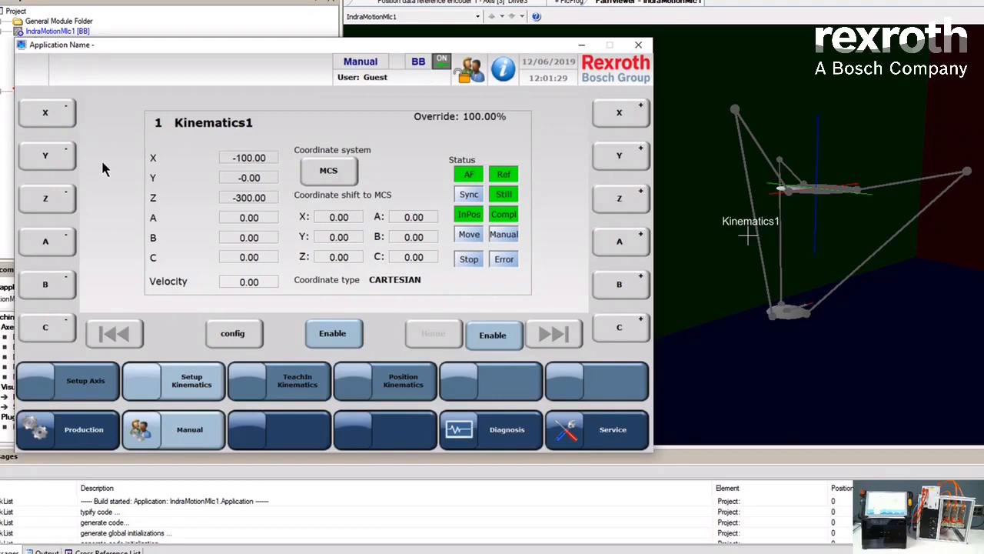
pyautogui.moveTo(116, 167)
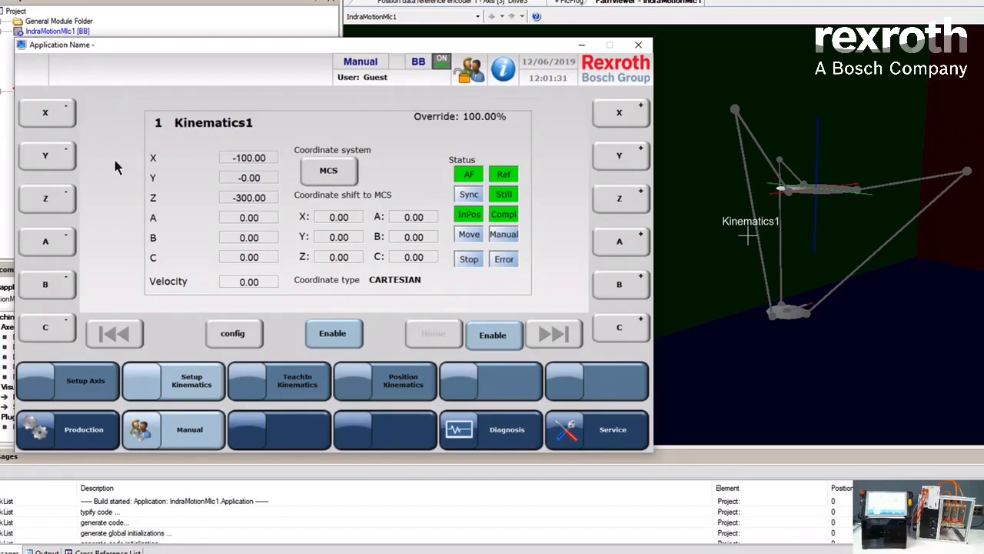
# Jog Kinematics1 in positive Y repeatedly while watching the path view
pyautogui.click(621, 155)
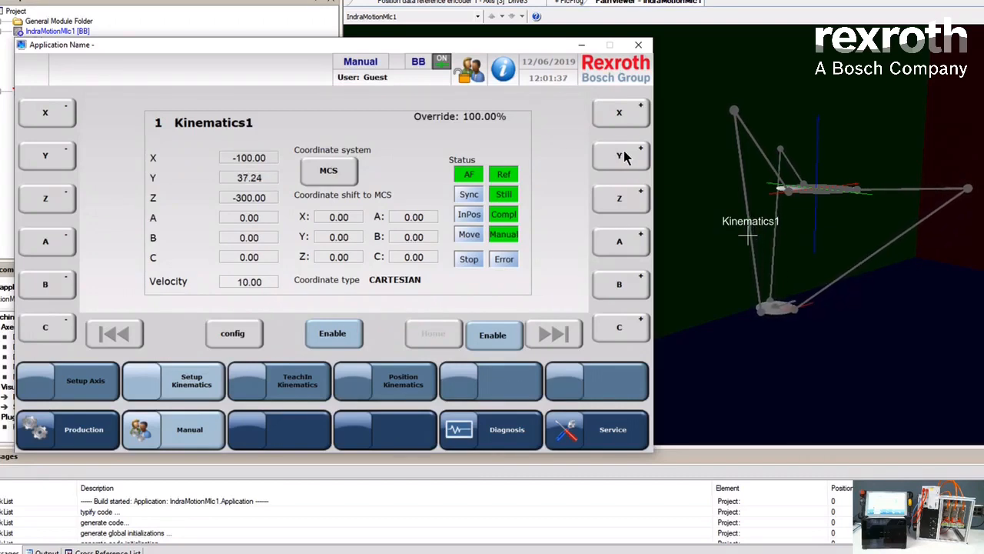
pyautogui.click(621, 156)
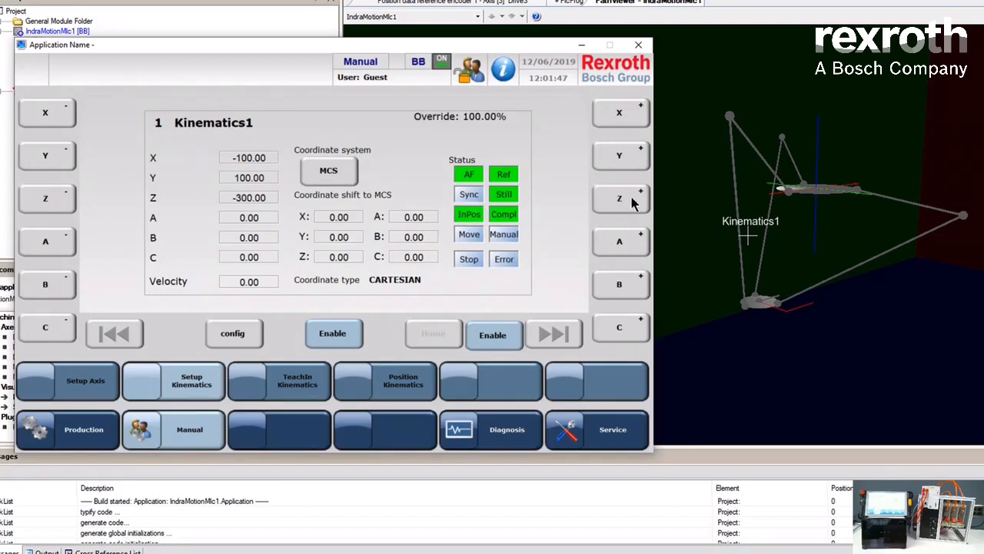
pyautogui.moveTo(46, 211)
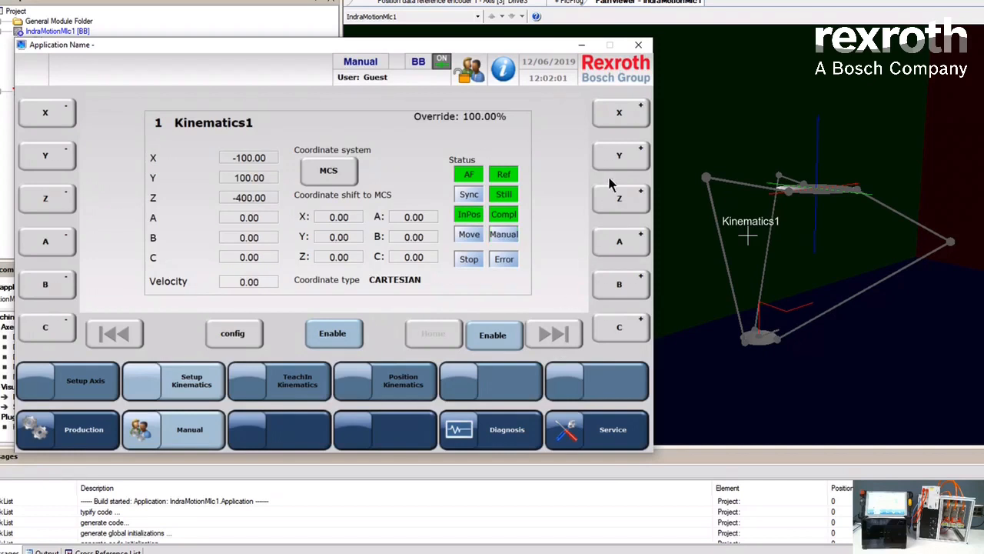
pyautogui.click(621, 155)
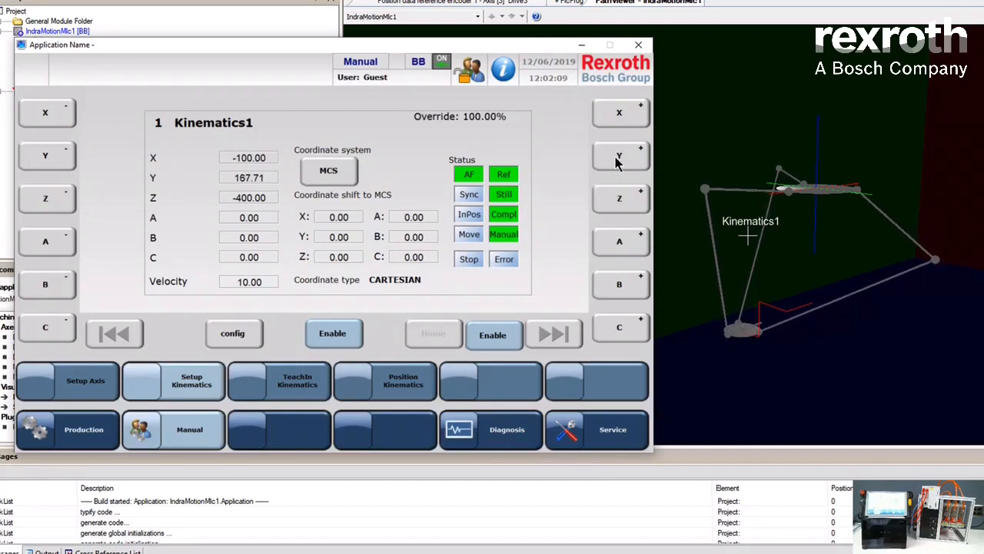
pyautogui.click(621, 155)
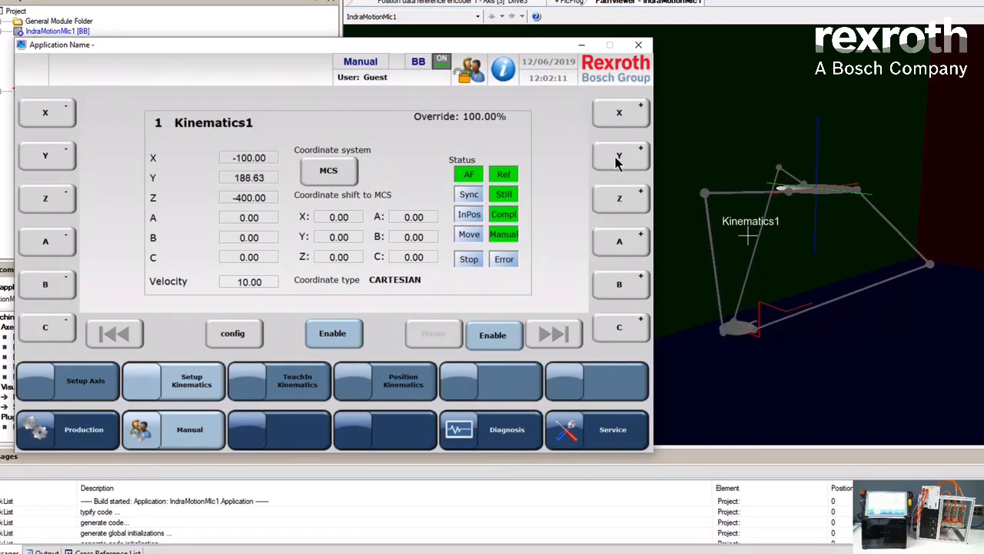